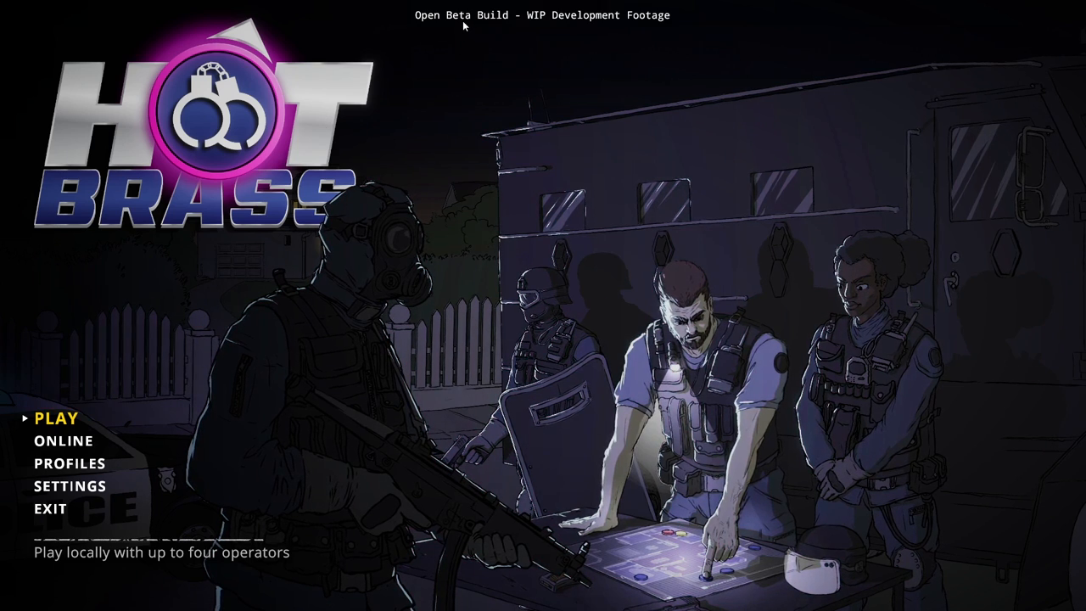
{"action": "mouse_move", "coordinate": [570, 250]}
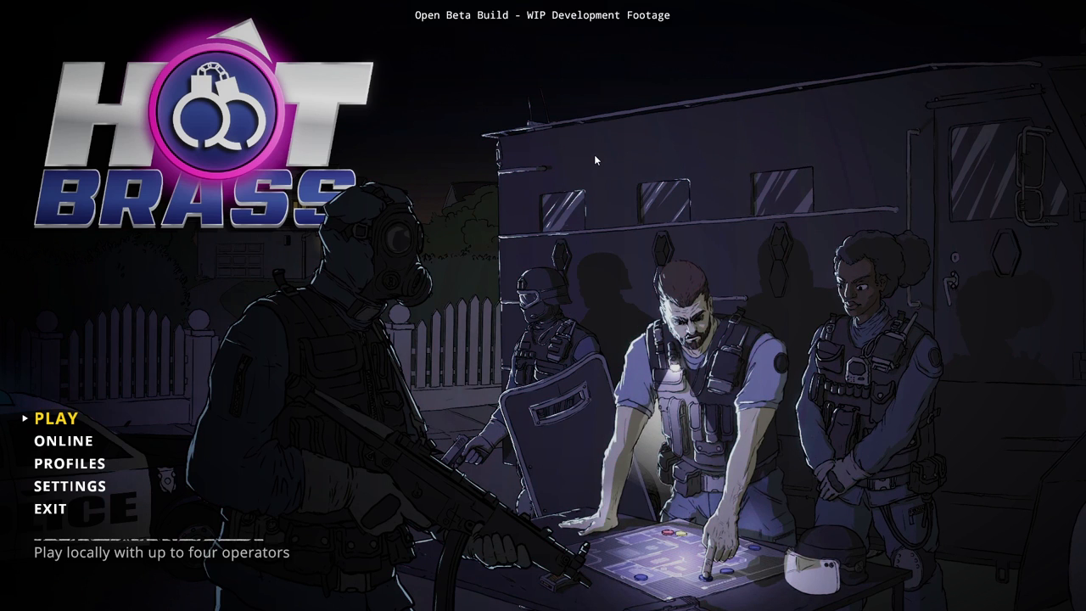
{"action": "mouse_move", "coordinate": [537, 148]}
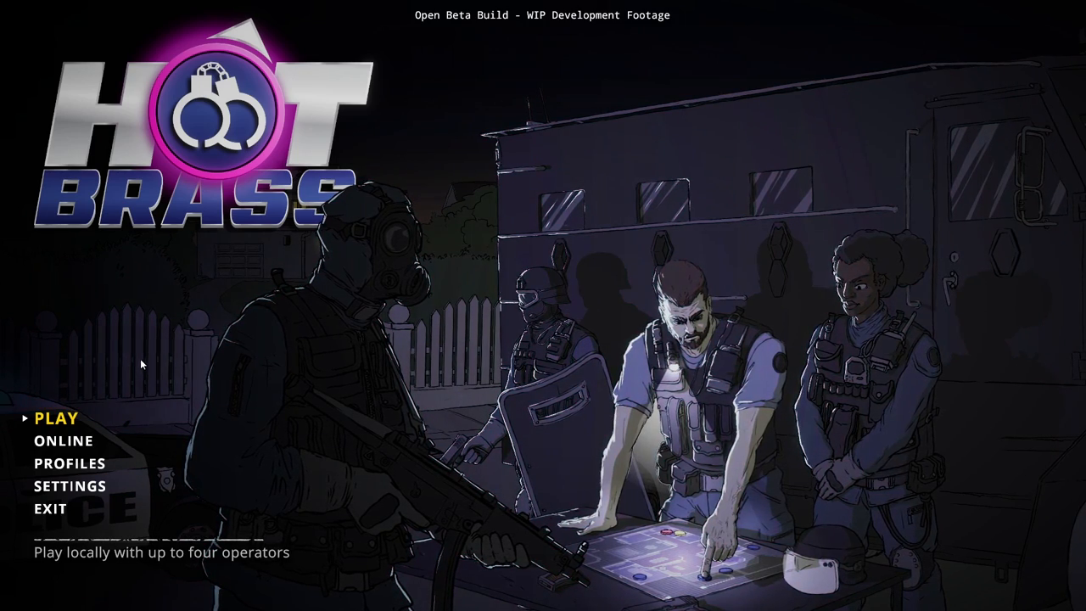
Start a local game with Koko as Player 1 and confirm to reach the mission map.
{"action": "left_click", "coordinate": [56, 418]}
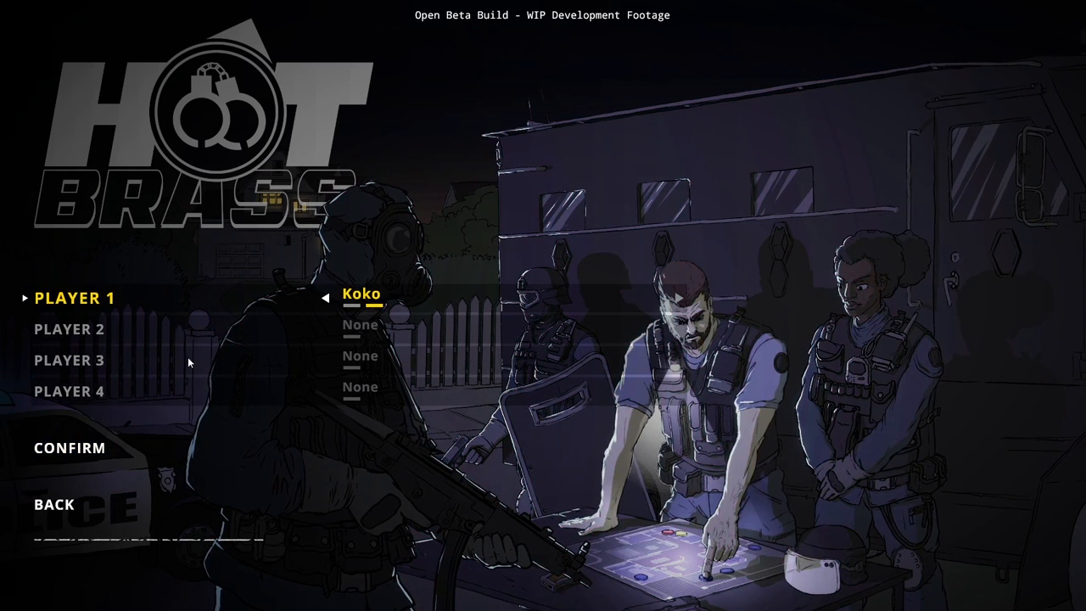
{"action": "left_click", "coordinate": [67, 447]}
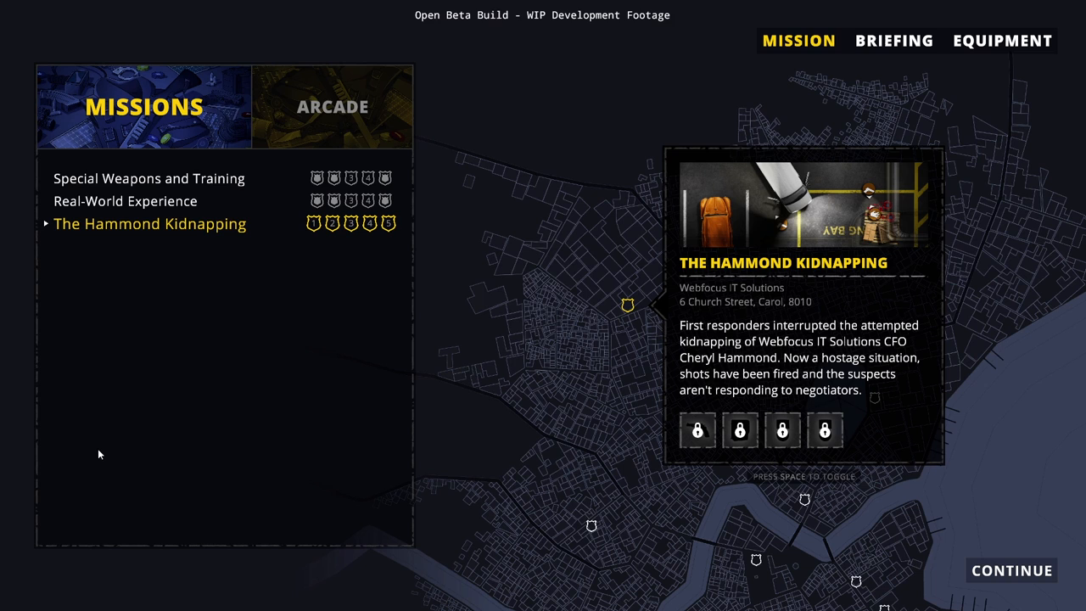
Preview Special Weapons and Training and Real-World Experience, then reselect The Hammond Kidnapping.
{"action": "left_click", "coordinate": [149, 178]}
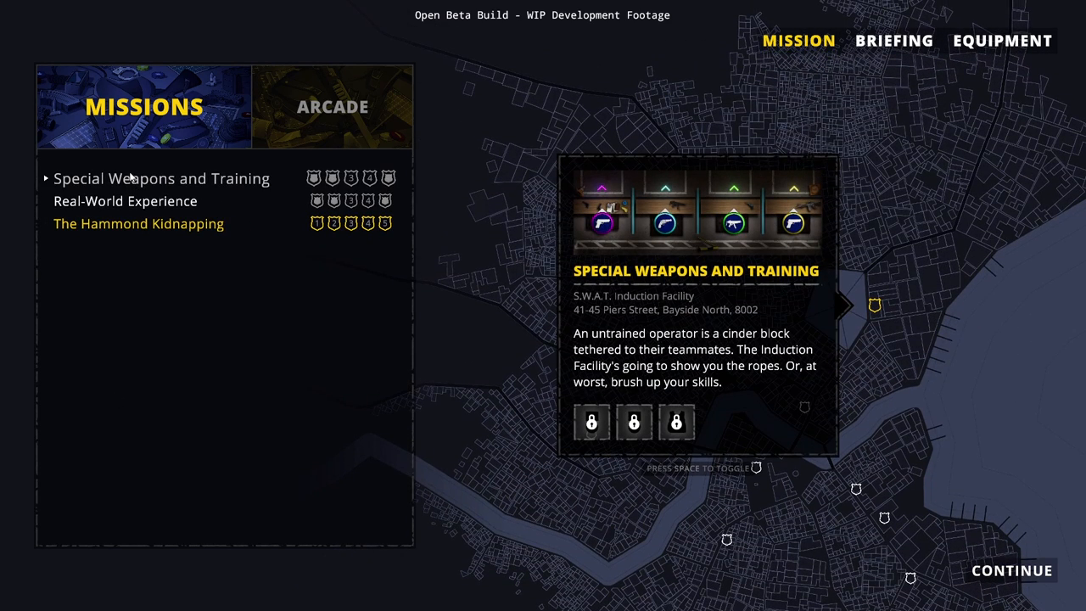
{"action": "mouse_move", "coordinate": [220, 174]}
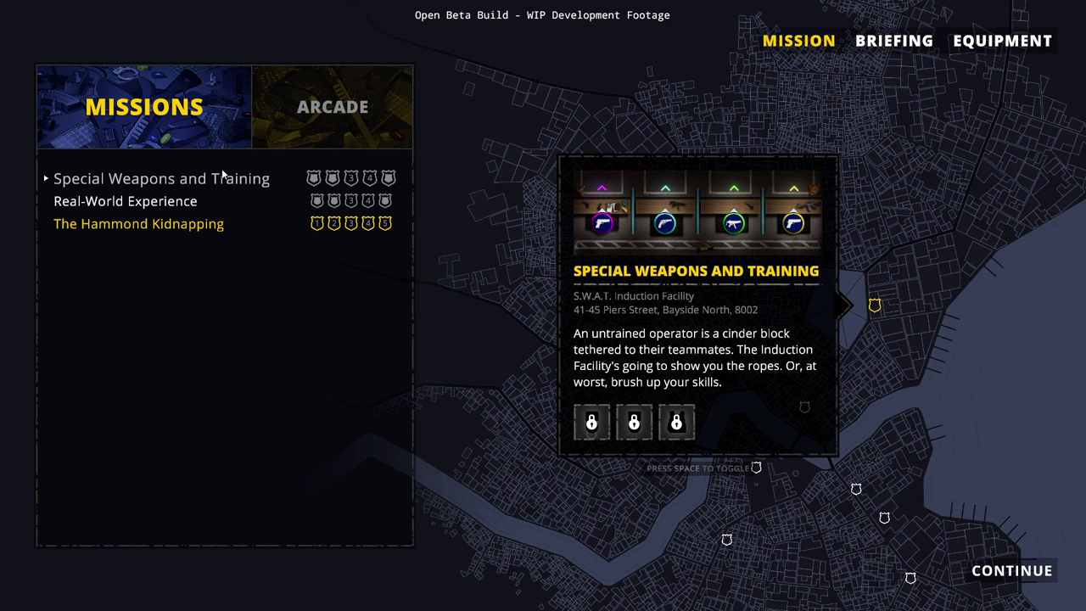
{"action": "mouse_move", "coordinate": [576, 194]}
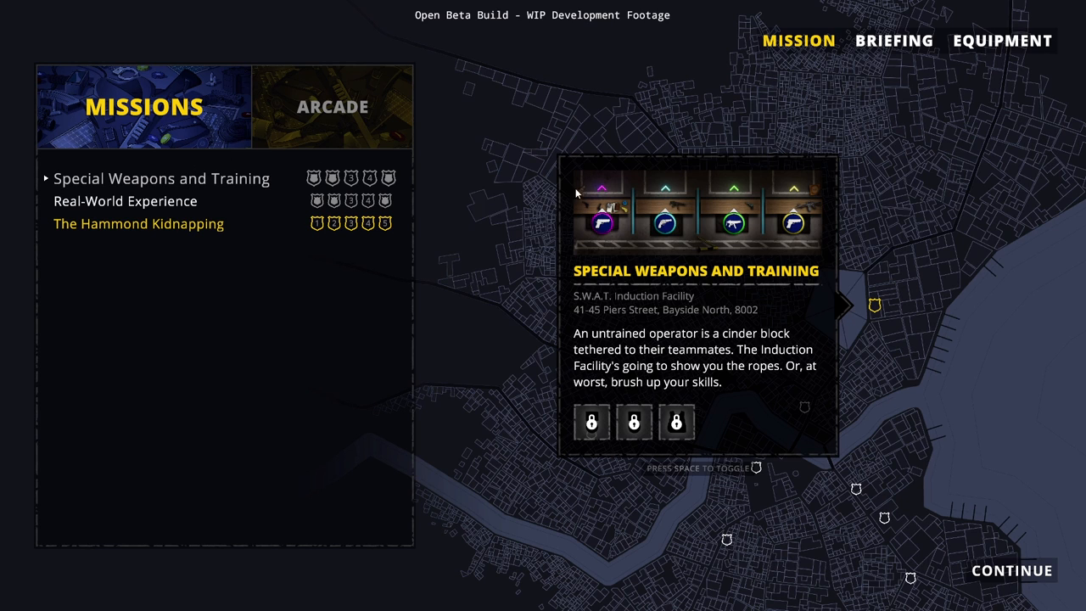
{"action": "left_click", "coordinate": [125, 201]}
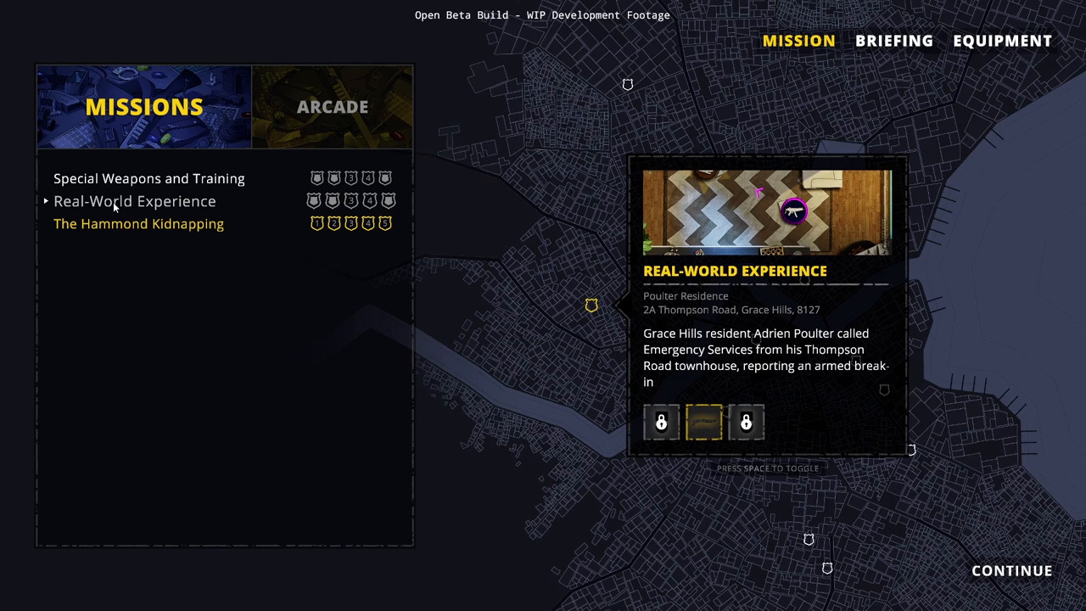
{"action": "mouse_move", "coordinate": [180, 203]}
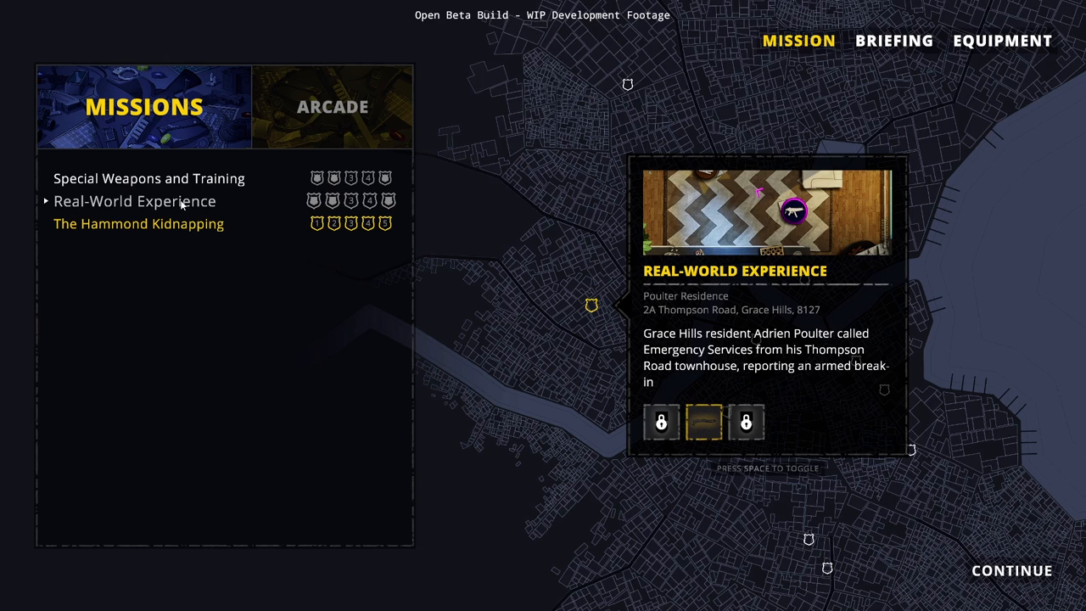
{"action": "mouse_move", "coordinate": [139, 204]}
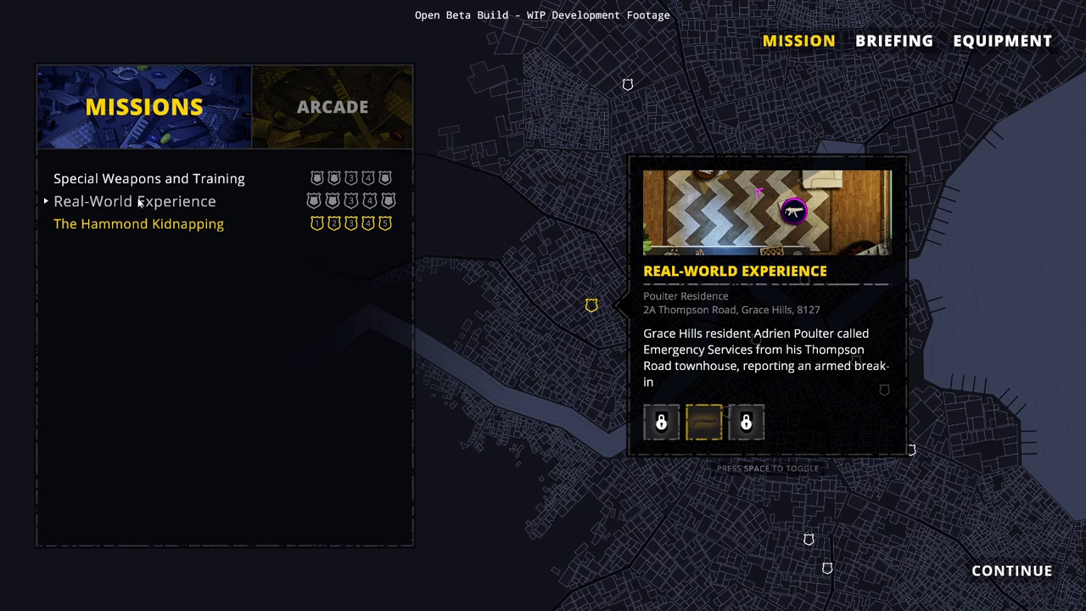
{"action": "mouse_move", "coordinate": [145, 204]}
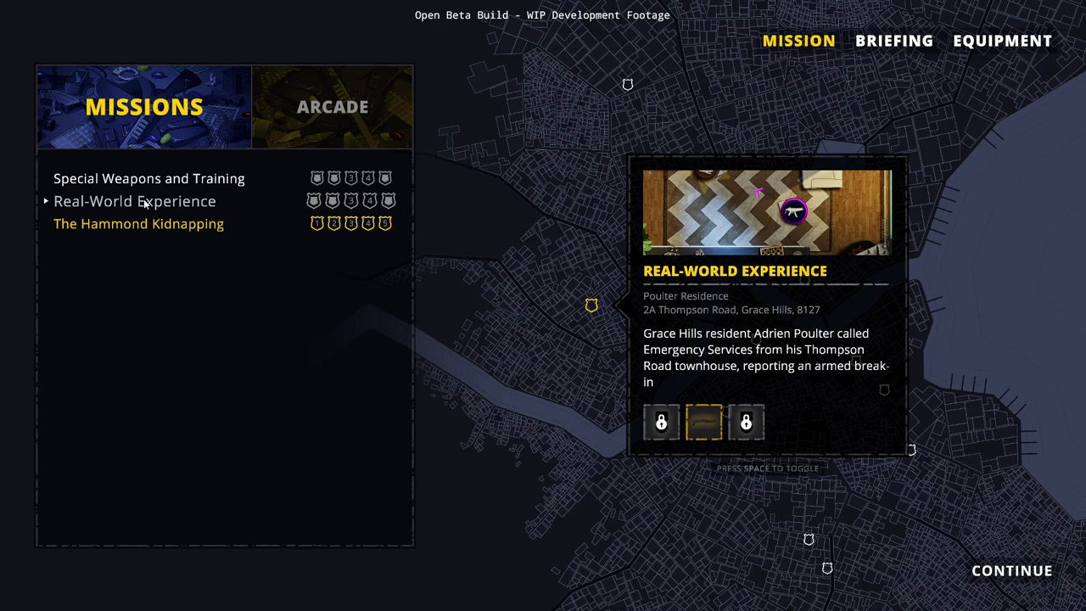
{"action": "mouse_move", "coordinate": [136, 208]}
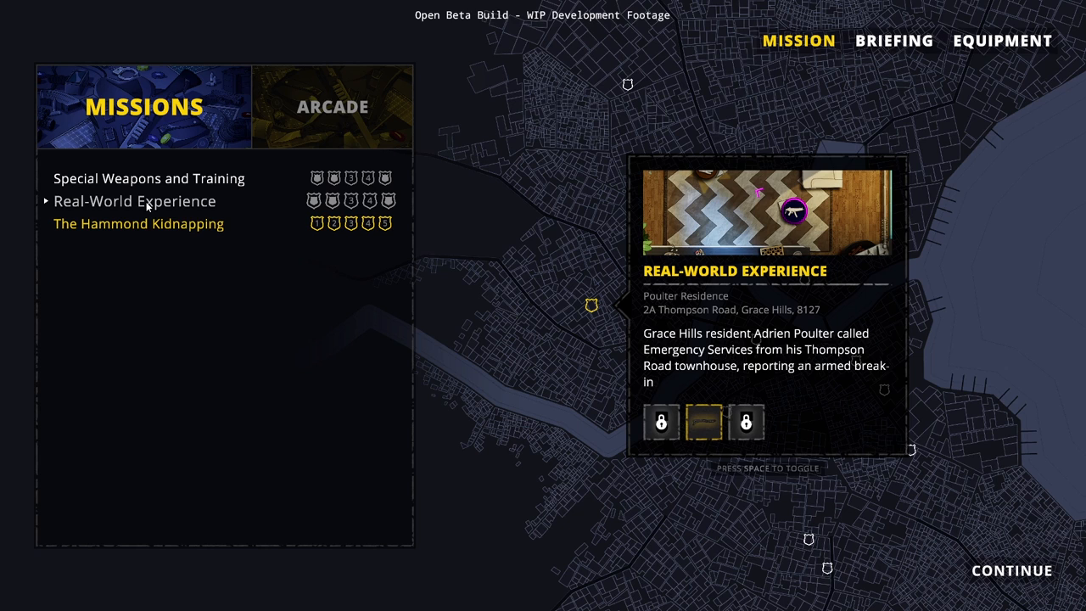
{"action": "left_click", "coordinate": [138, 223]}
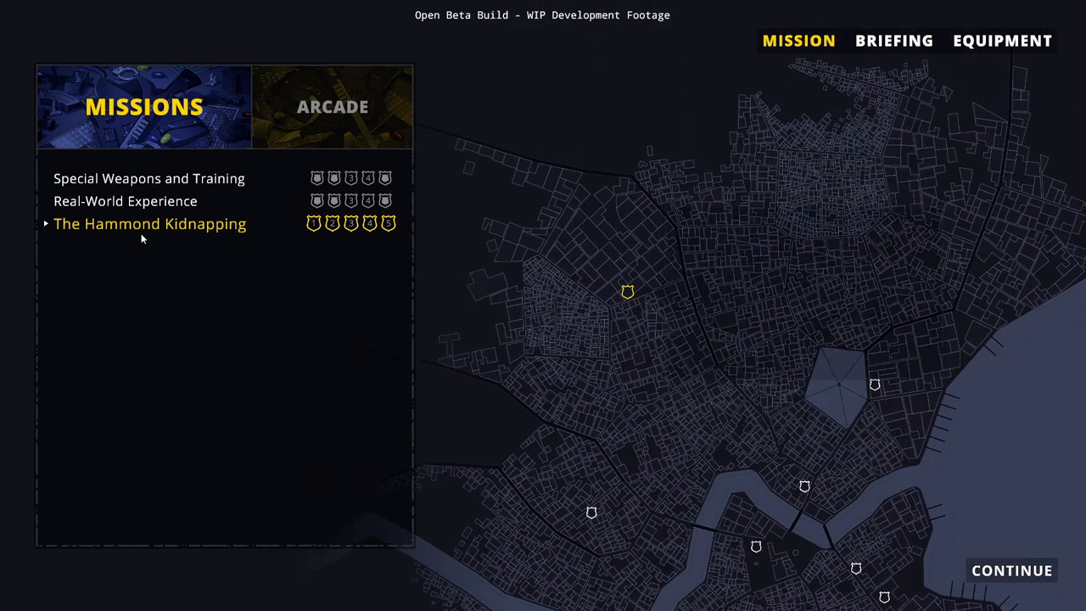
Open the Real-World Experience briefing listing objectives, challenges and progress goals.
{"action": "left_click", "coordinate": [149, 223]}
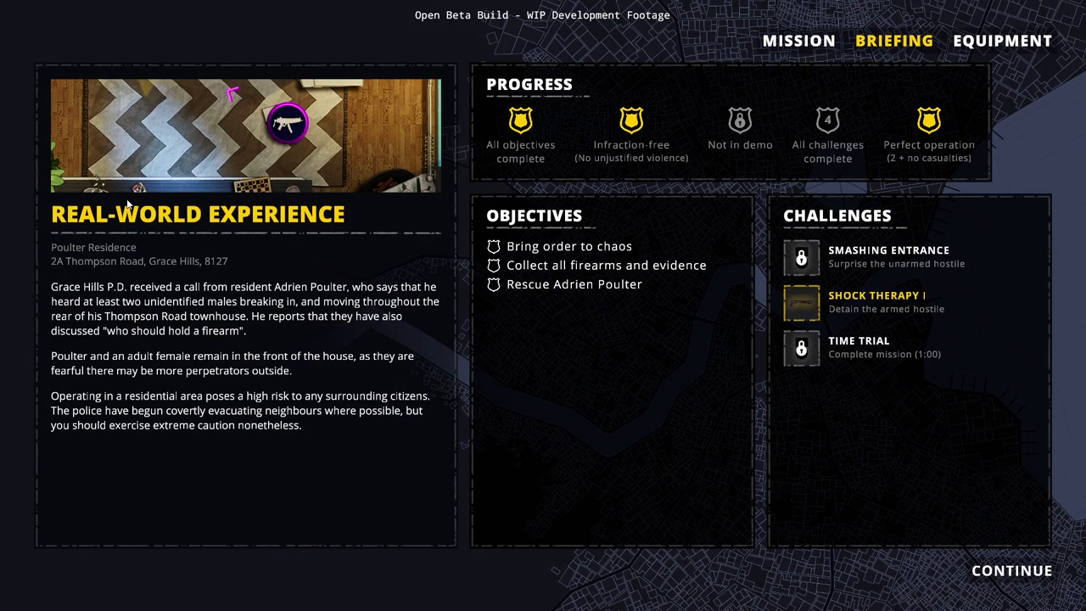
{"action": "mouse_move", "coordinate": [345, 493]}
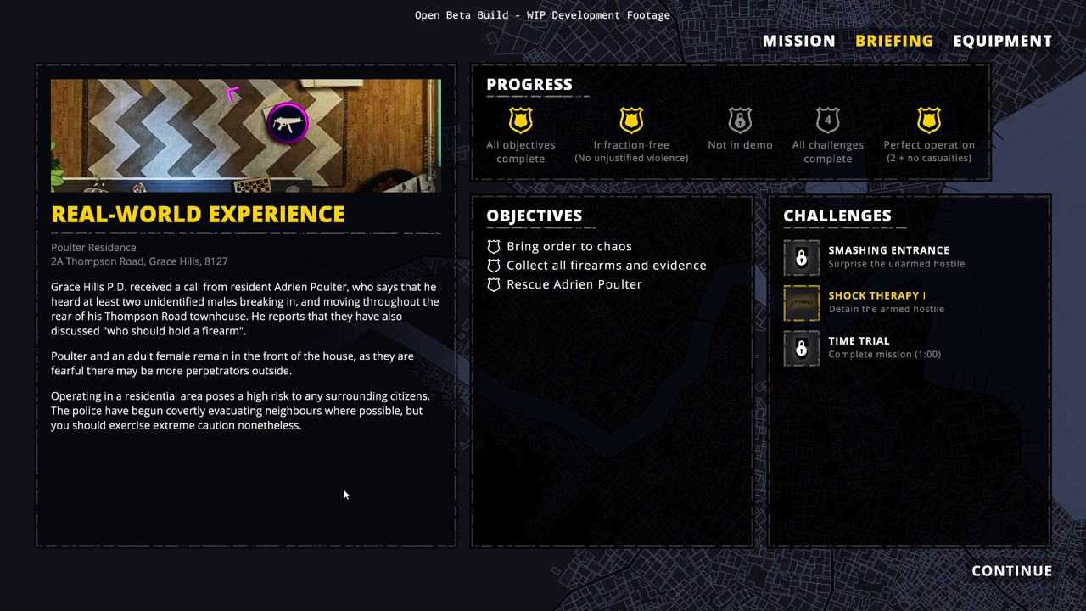
{"action": "mouse_move", "coordinate": [308, 472]}
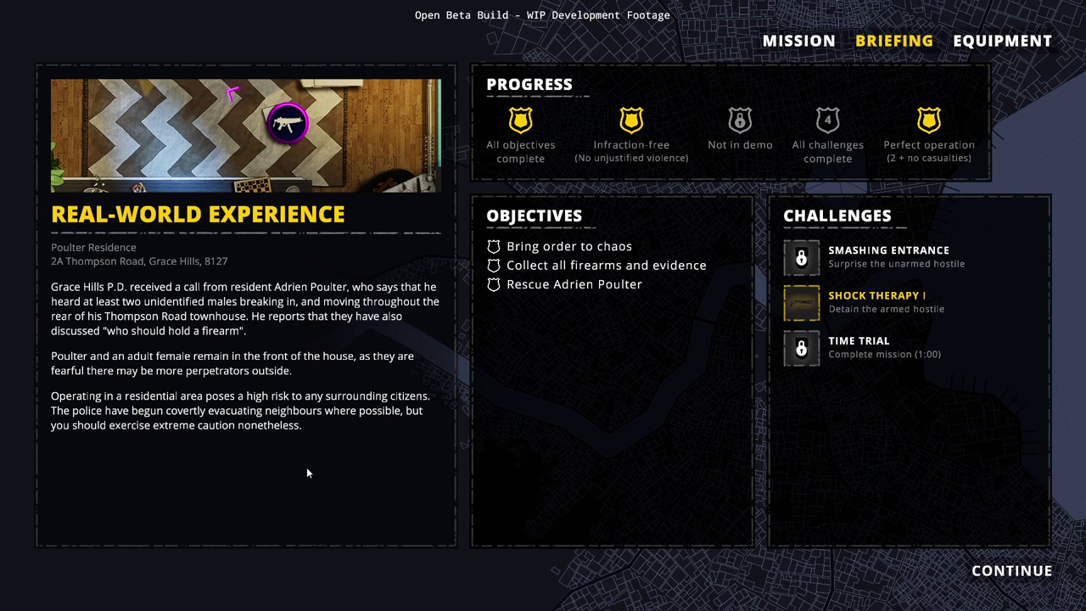
{"action": "mouse_move", "coordinate": [392, 459]}
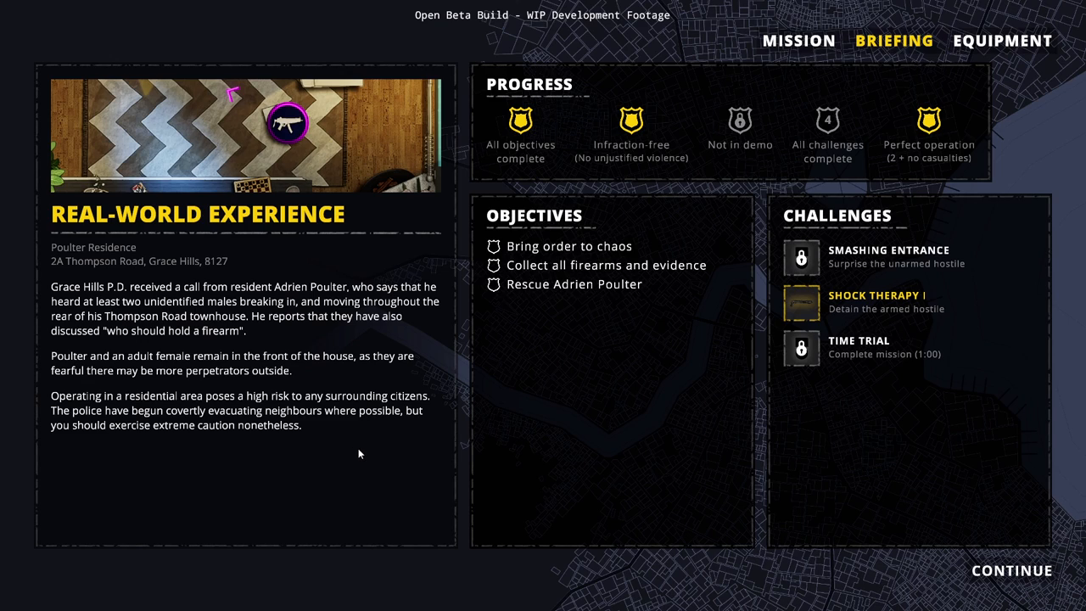
{"action": "mouse_move", "coordinate": [567, 413]}
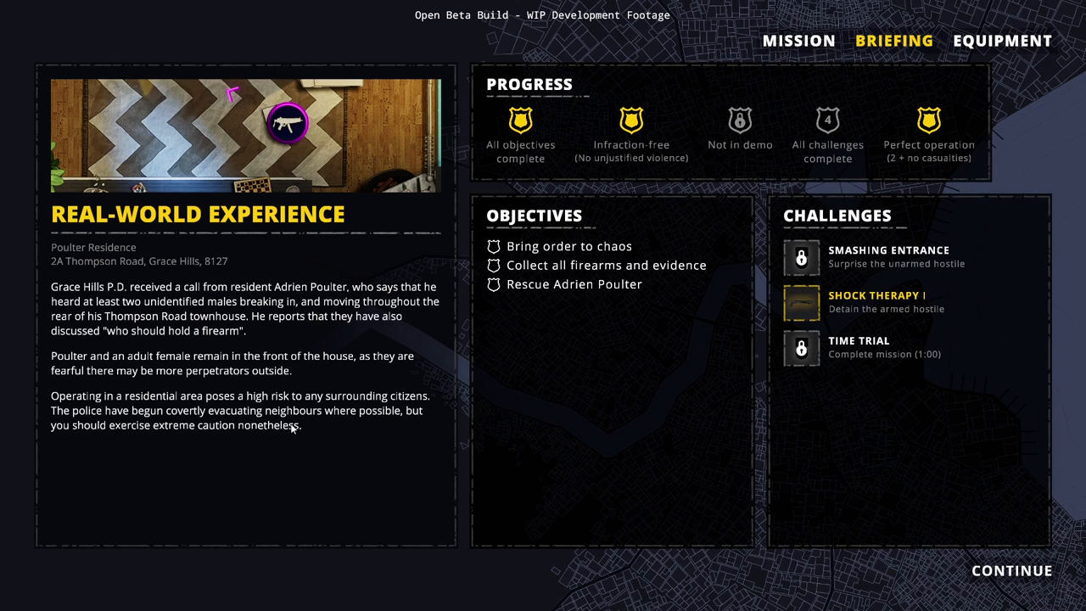
{"action": "mouse_move", "coordinate": [567, 247]}
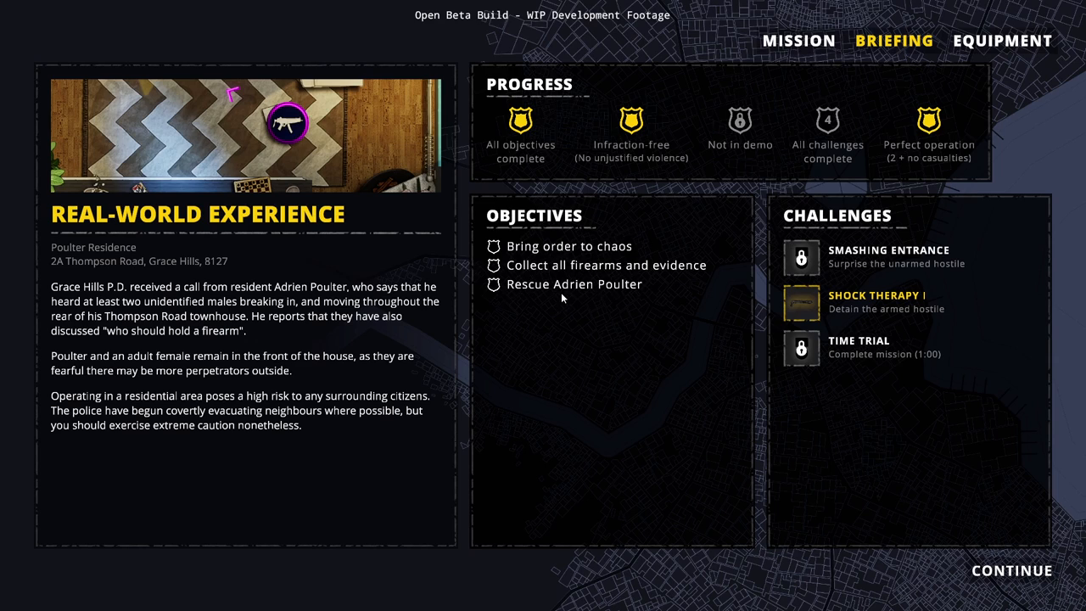
{"action": "mouse_move", "coordinate": [549, 291]}
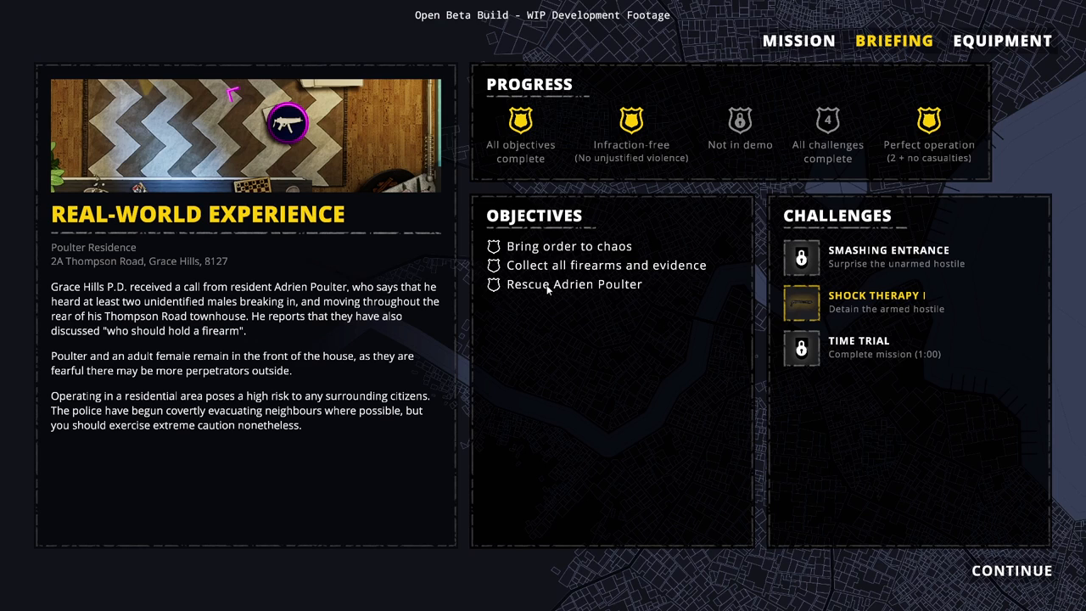
{"action": "mouse_move", "coordinate": [846, 219]}
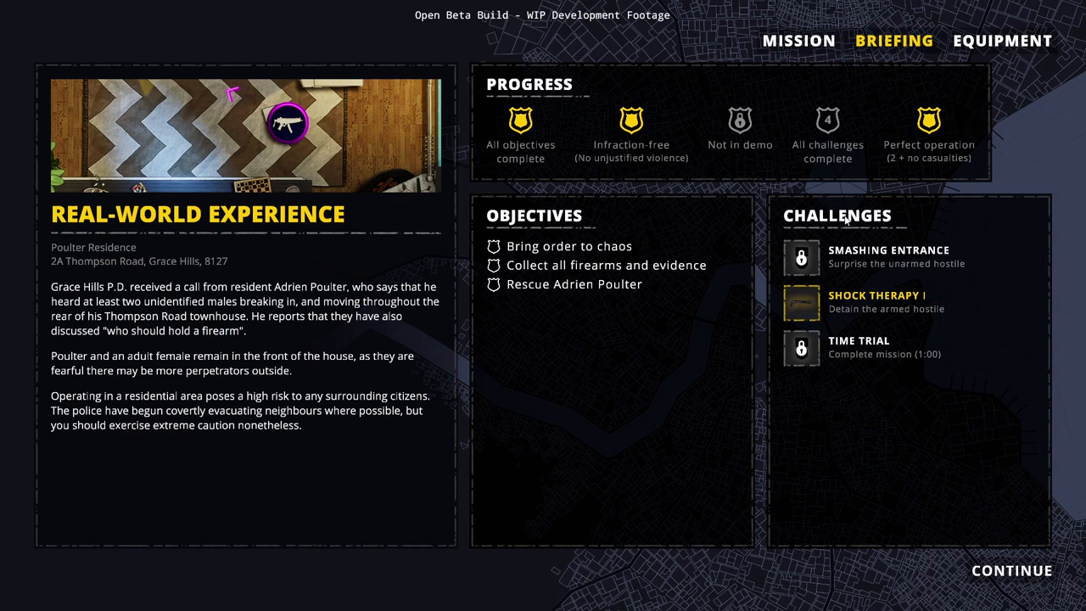
{"action": "mouse_move", "coordinate": [877, 274]}
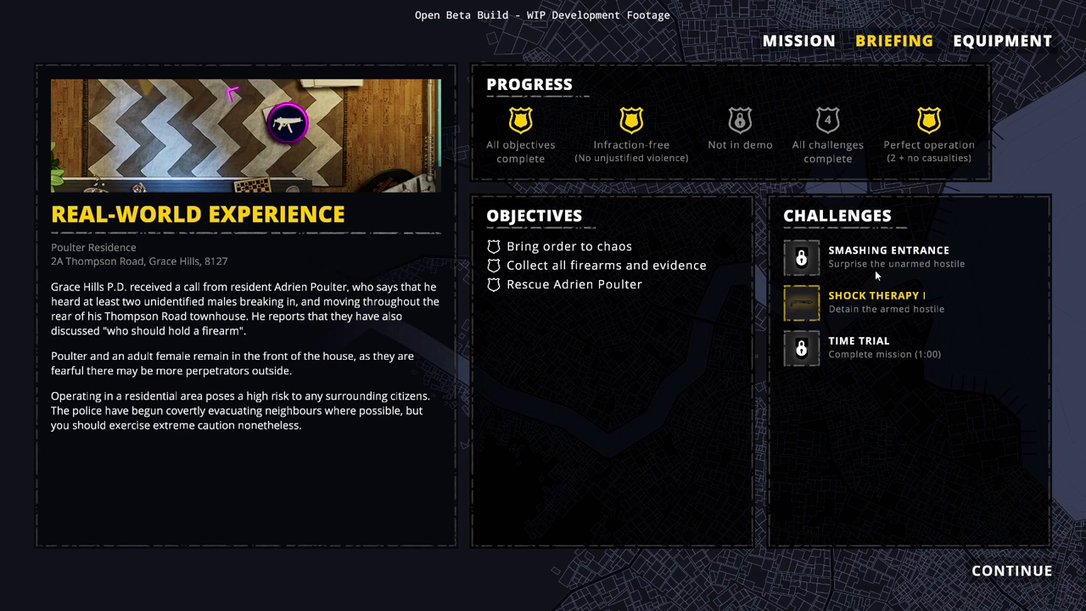
{"action": "mouse_move", "coordinate": [923, 283]}
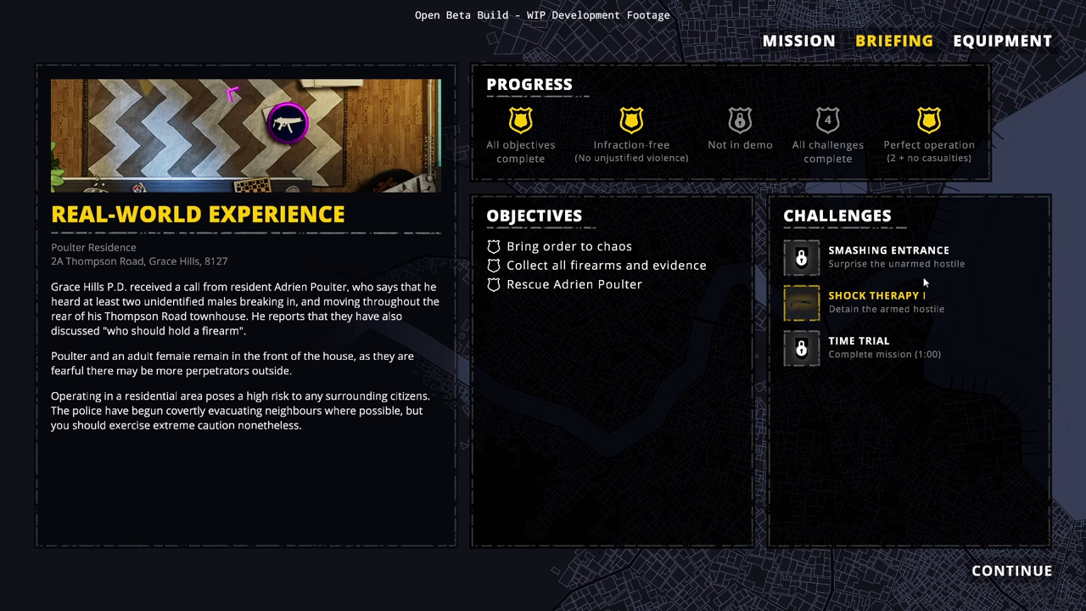
{"action": "mouse_move", "coordinate": [938, 313]}
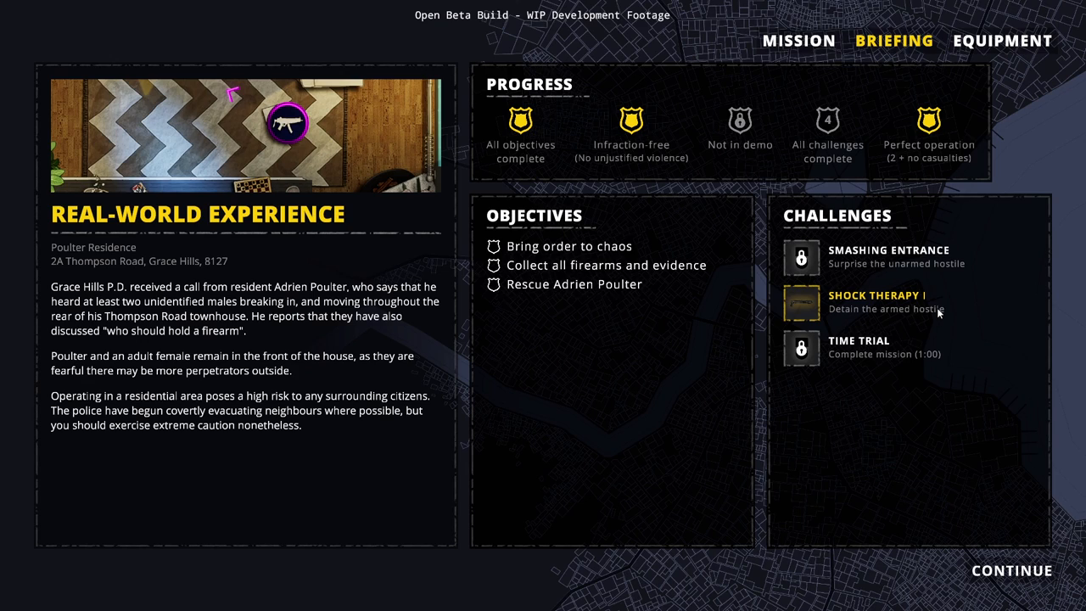
{"action": "mouse_move", "coordinate": [896, 375]}
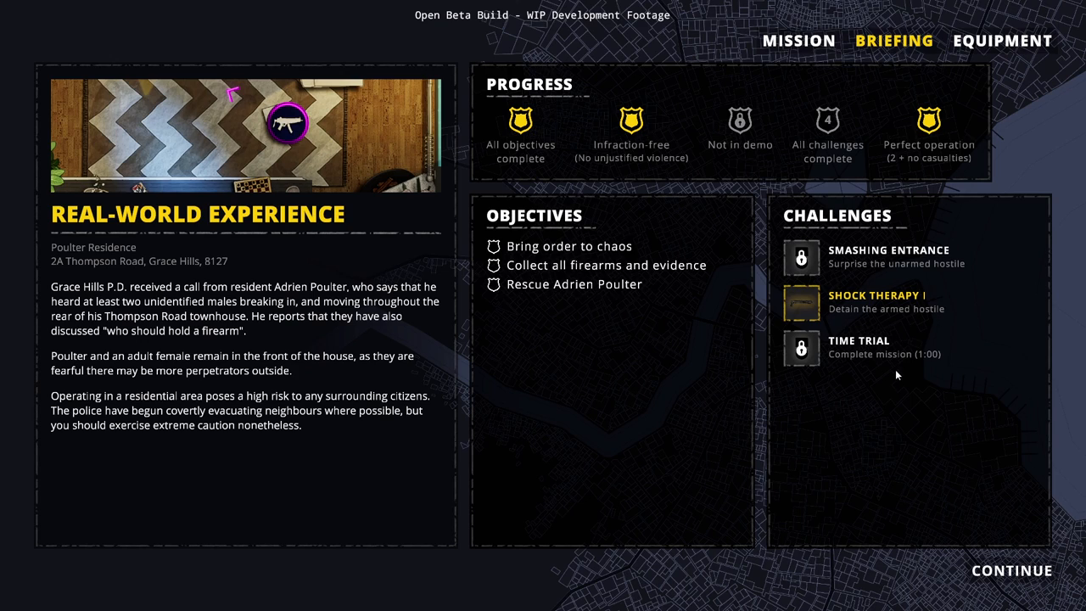
{"action": "mouse_move", "coordinate": [869, 365]}
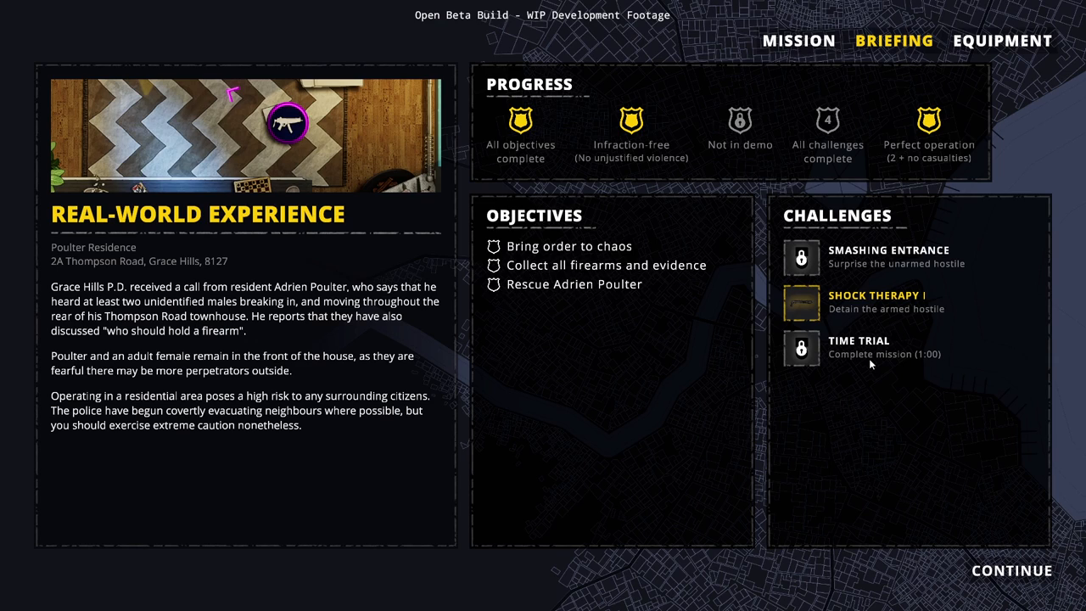
{"action": "mouse_move", "coordinate": [657, 438]}
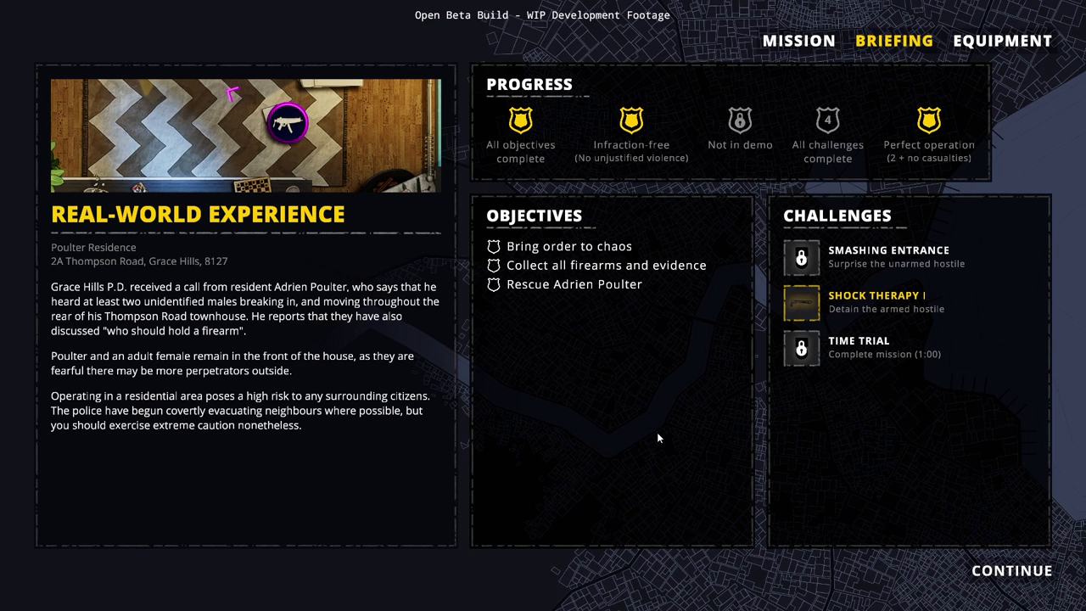
{"action": "mouse_move", "coordinate": [658, 420]}
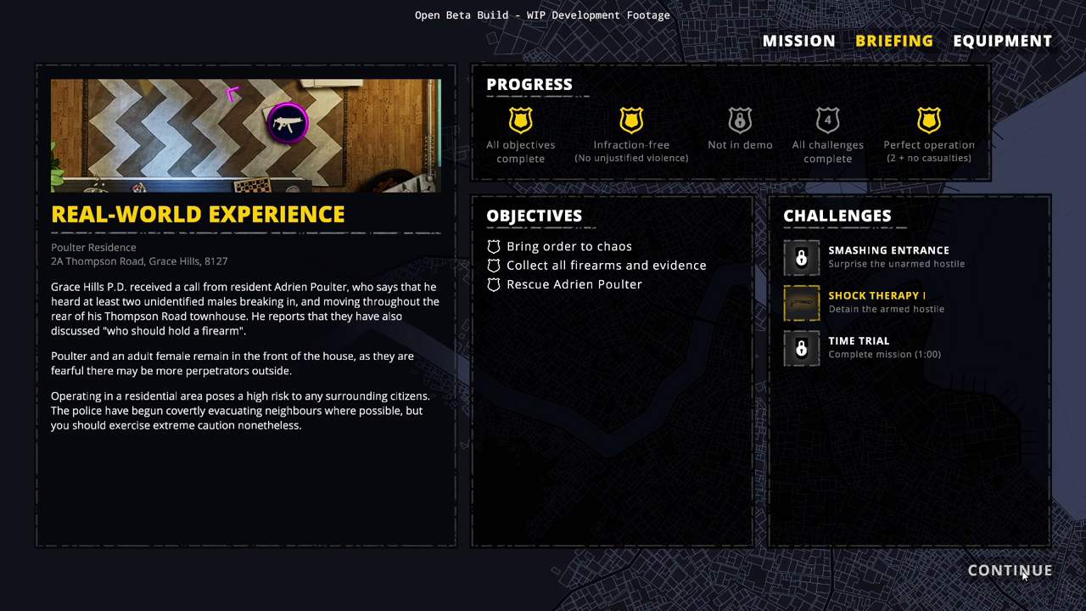
In Equipment, keep Koko's MP5 primary and M1911 secondary while browsing secondary and armor options.
{"action": "left_click", "coordinate": [1002, 40]}
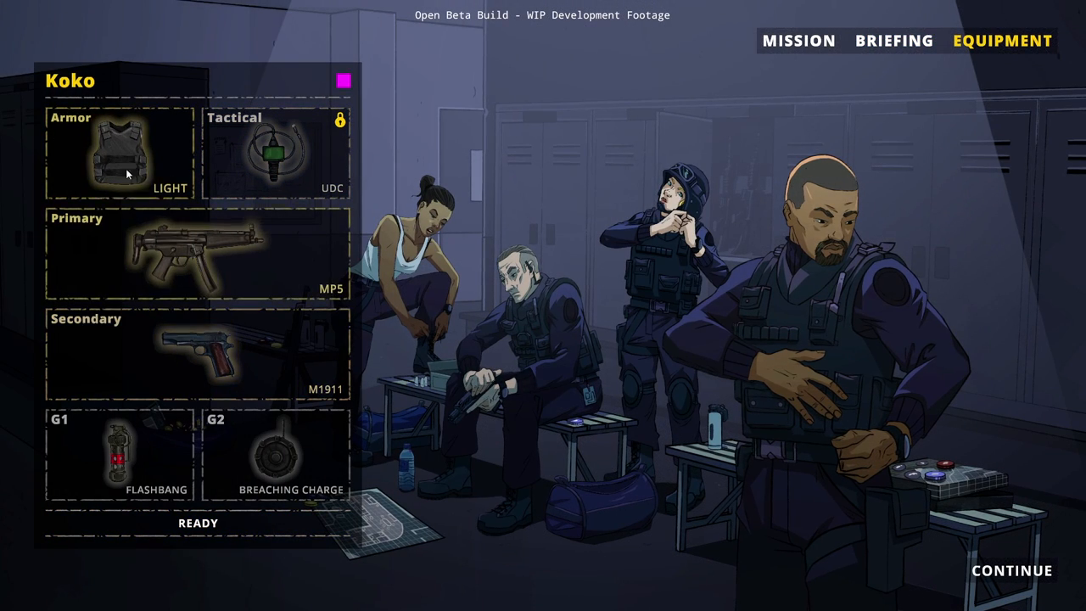
{"action": "mouse_move", "coordinate": [228, 268]}
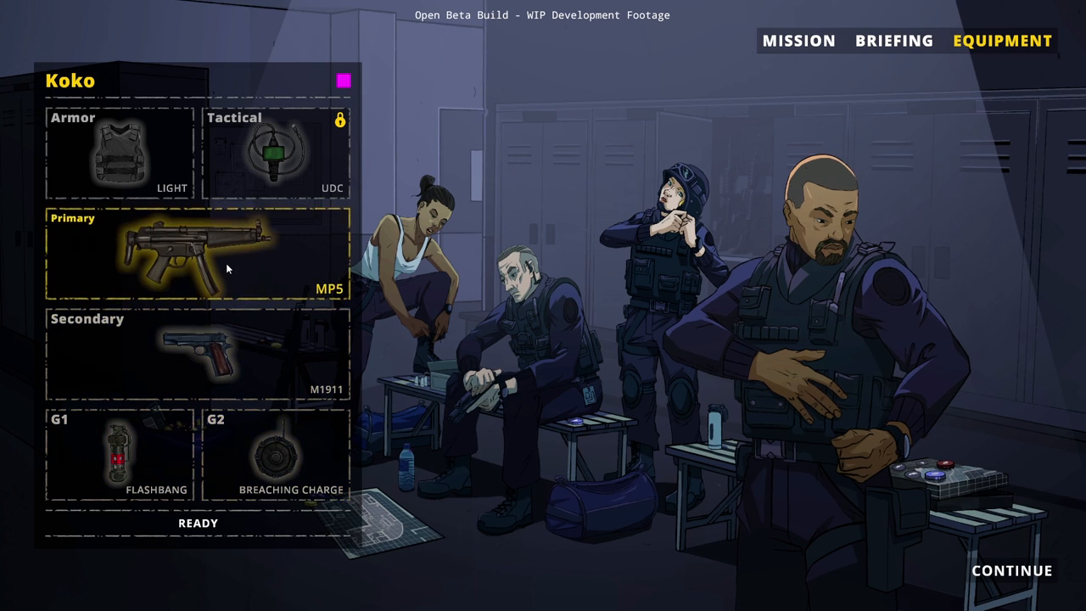
{"action": "left_click", "coordinate": [196, 255]}
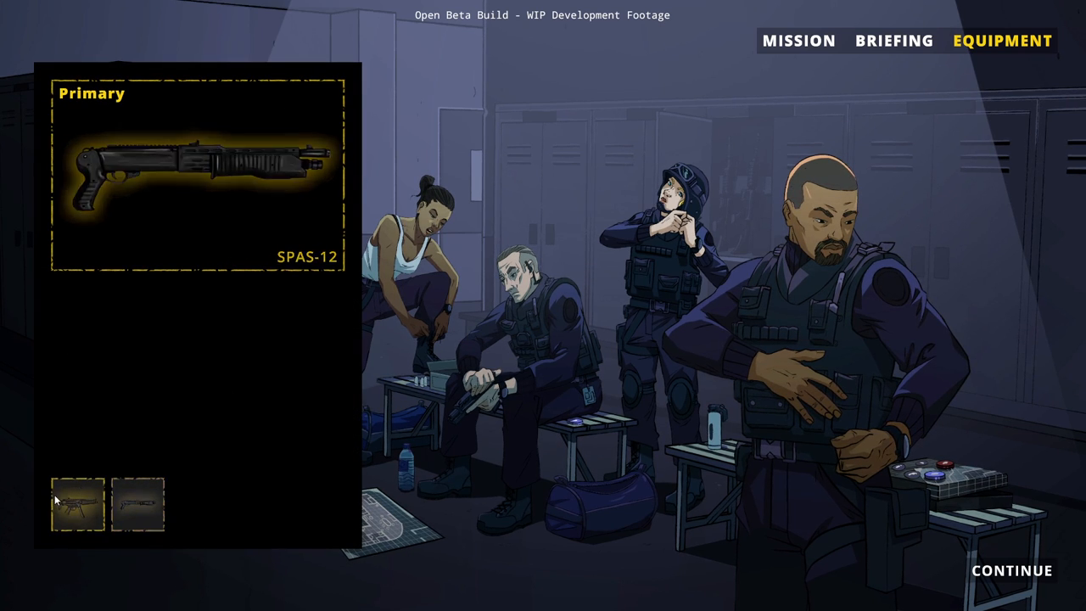
{"action": "left_click", "coordinate": [76, 504]}
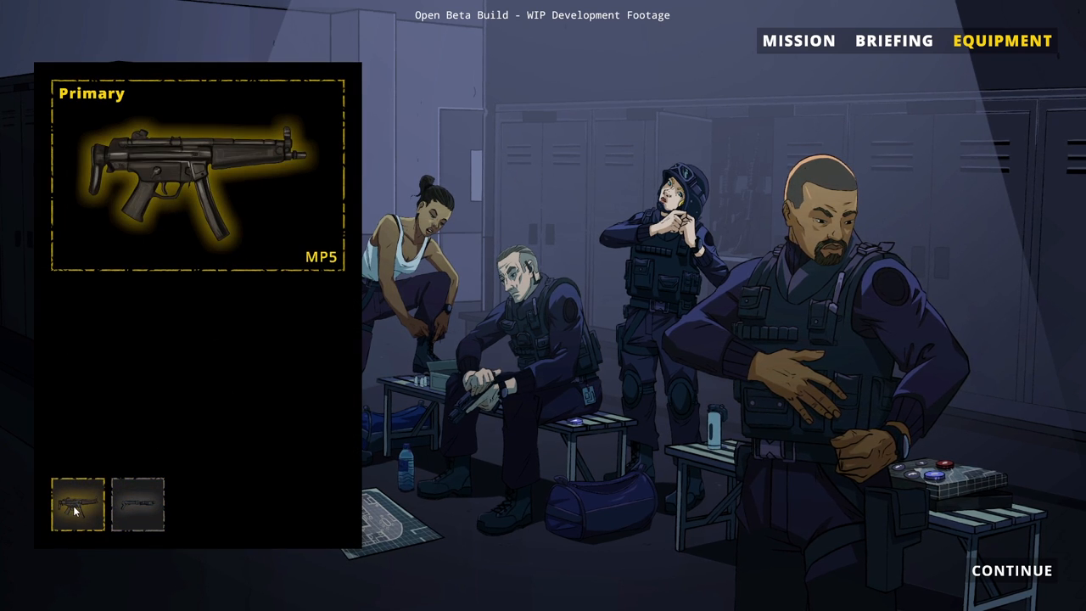
{"action": "left_click", "coordinate": [75, 502]}
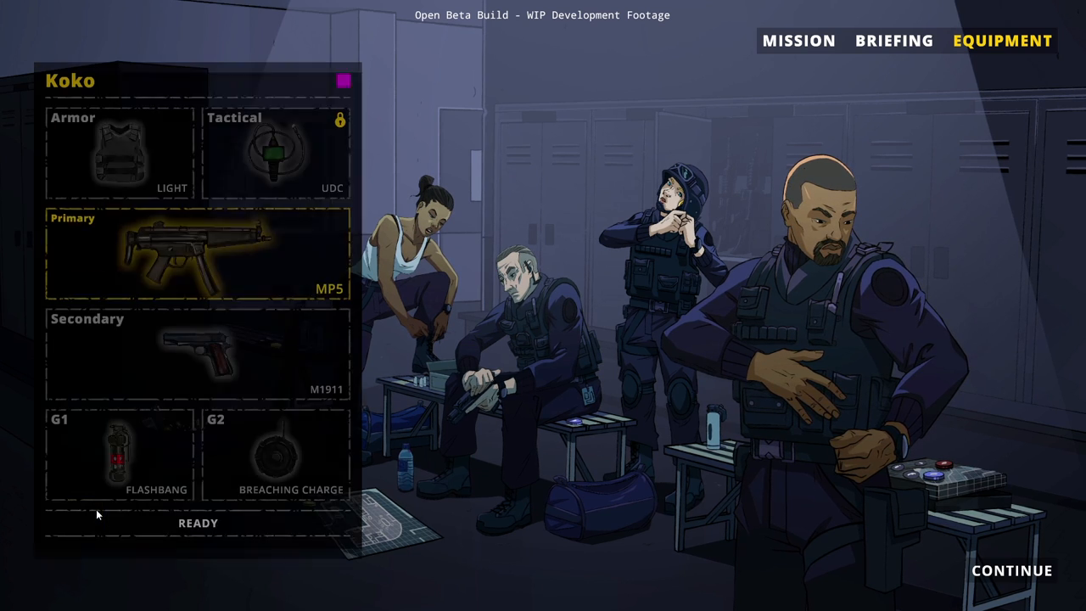
{"action": "left_click", "coordinate": [198, 352]}
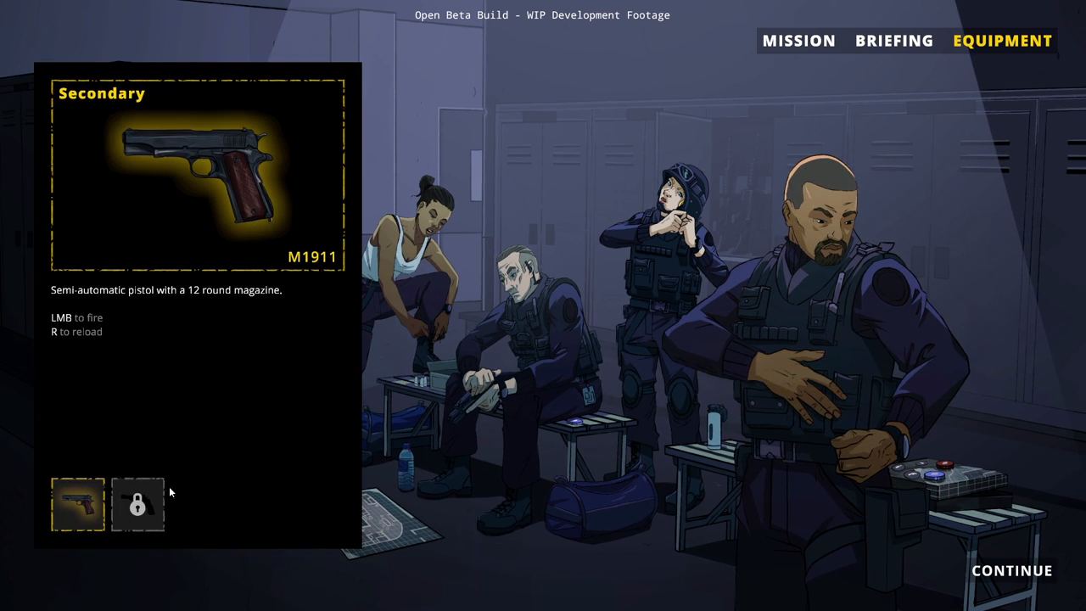
{"action": "left_click", "coordinate": [137, 504]}
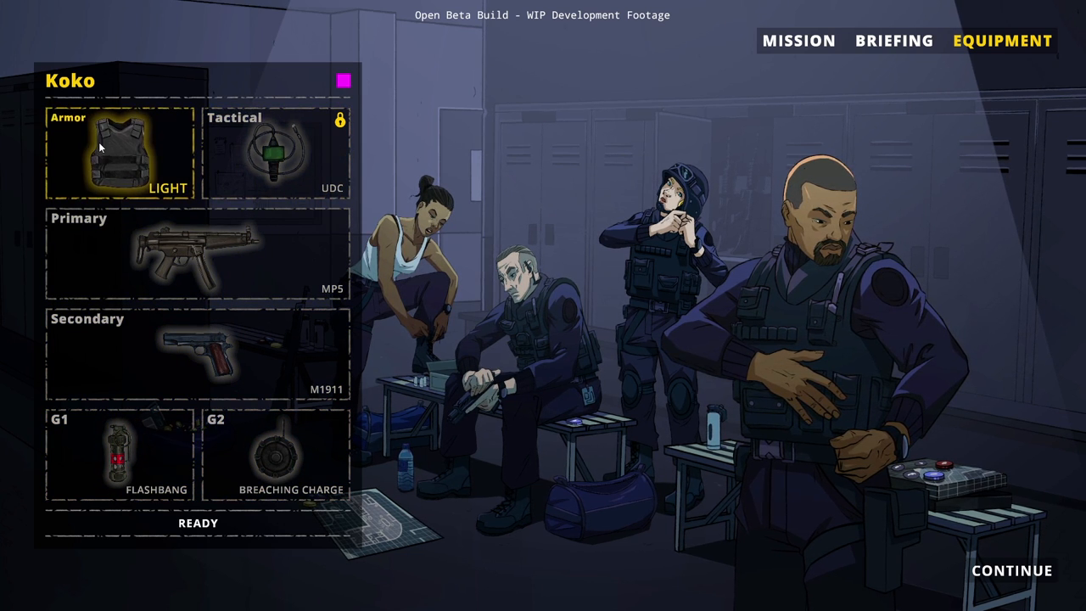
{"action": "left_click", "coordinate": [117, 152]}
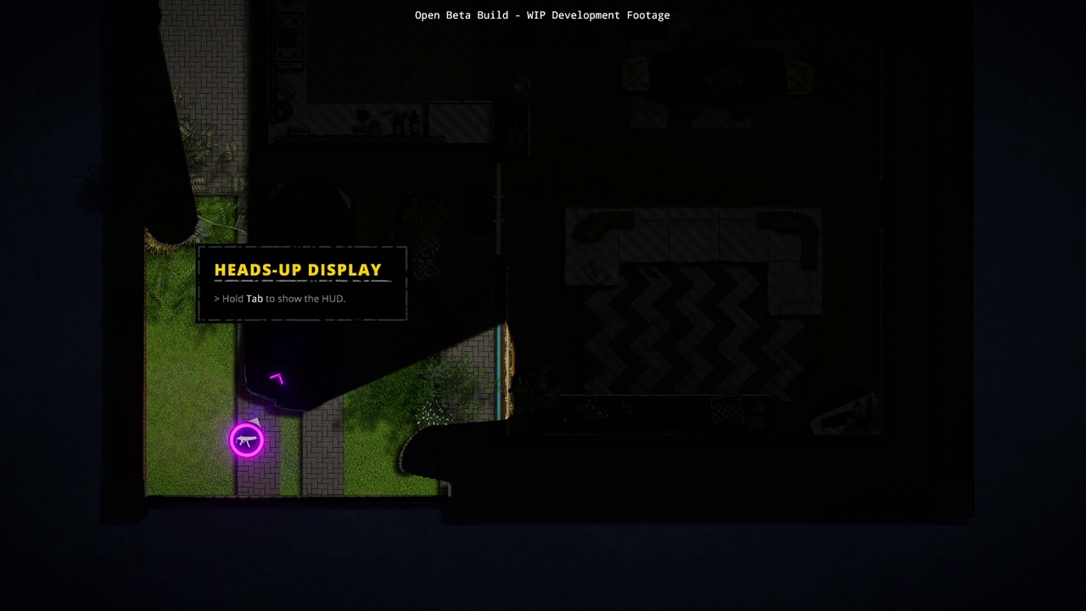
Bring Koko to the front doorway, revealing the lit living room and a figure by the sofa.
{"action": "key", "text": "Tab"}
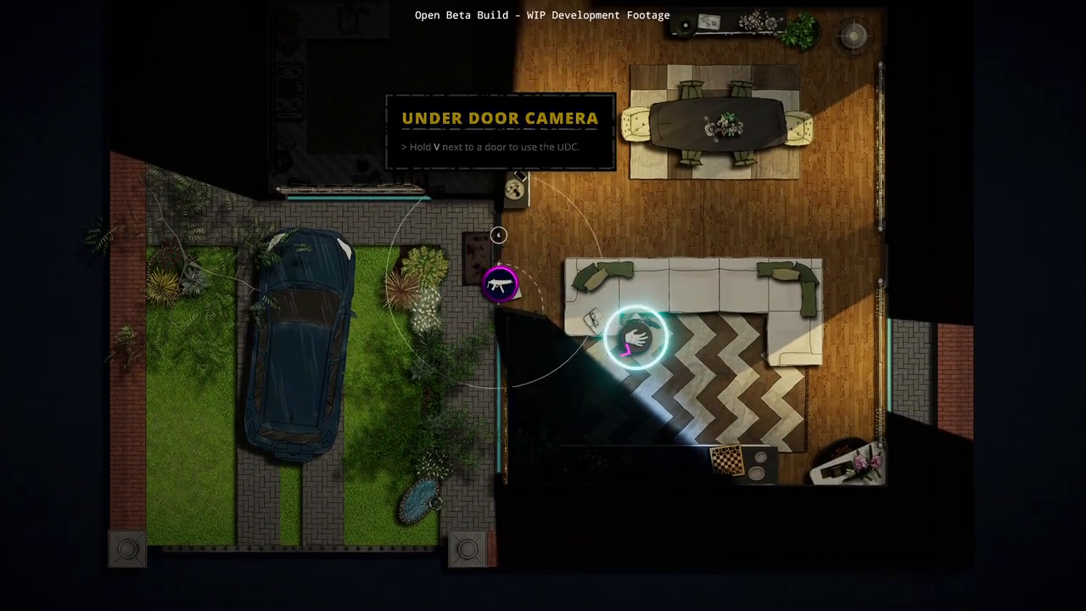
Shout twice at the hostile on the living-room rug to force compliance.
{"action": "right_click", "coordinate": [638, 338]}
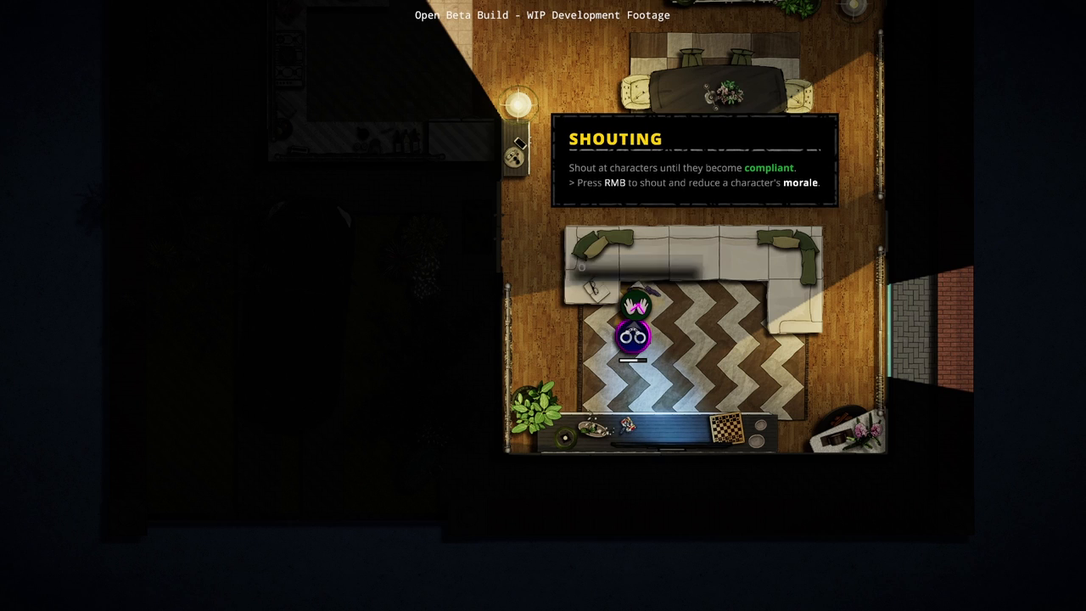
{"action": "right_click", "coordinate": [637, 305]}
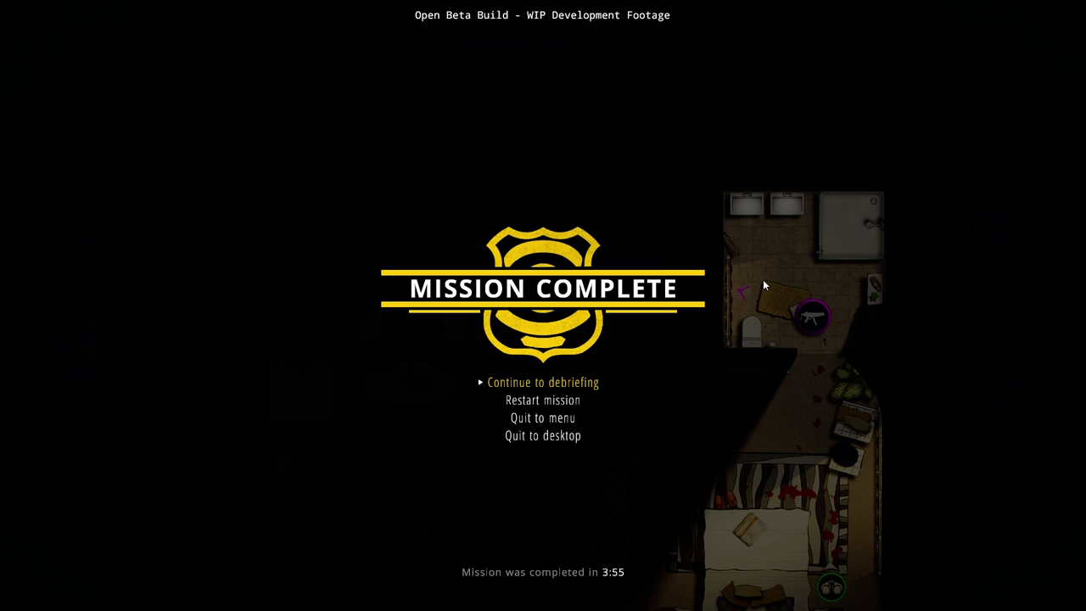
{"action": "left_click", "coordinate": [542, 382]}
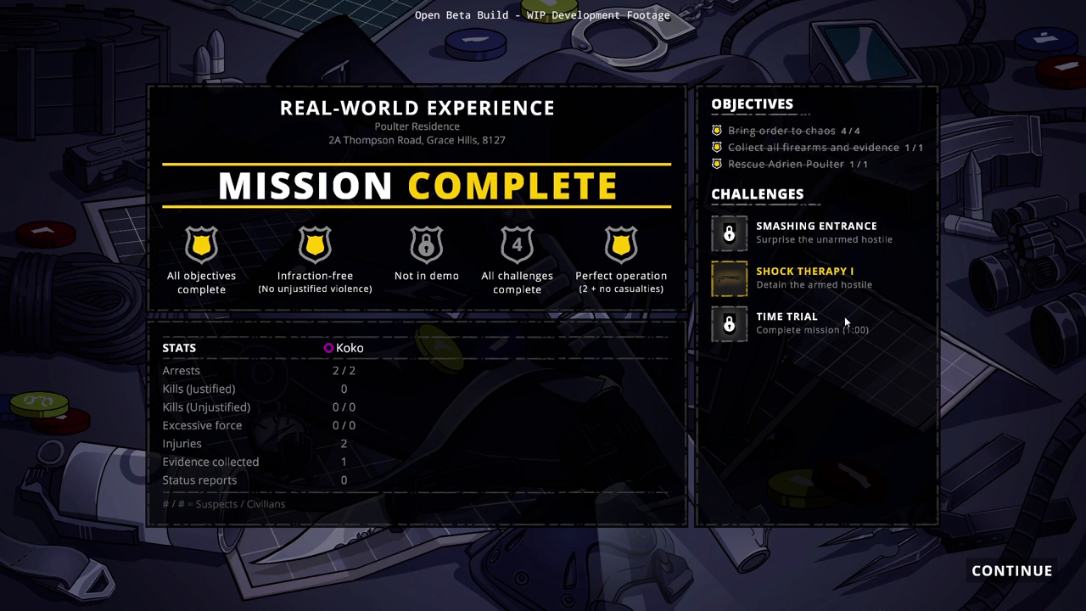
{"action": "mouse_move", "coordinate": [551, 271]}
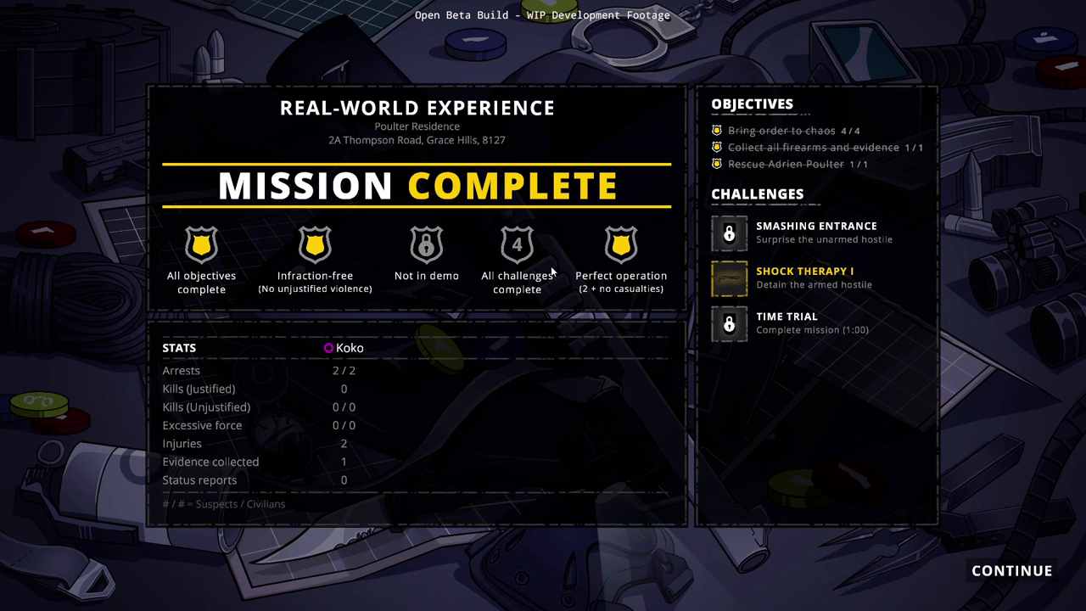
{"action": "mouse_move", "coordinate": [819, 223]}
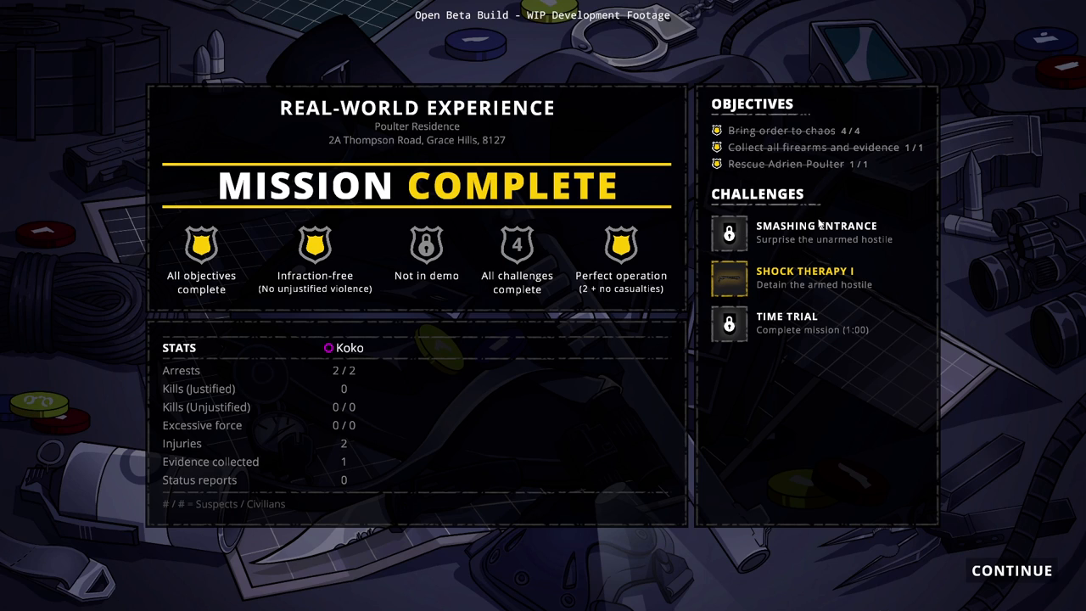
{"action": "mouse_move", "coordinate": [298, 453]}
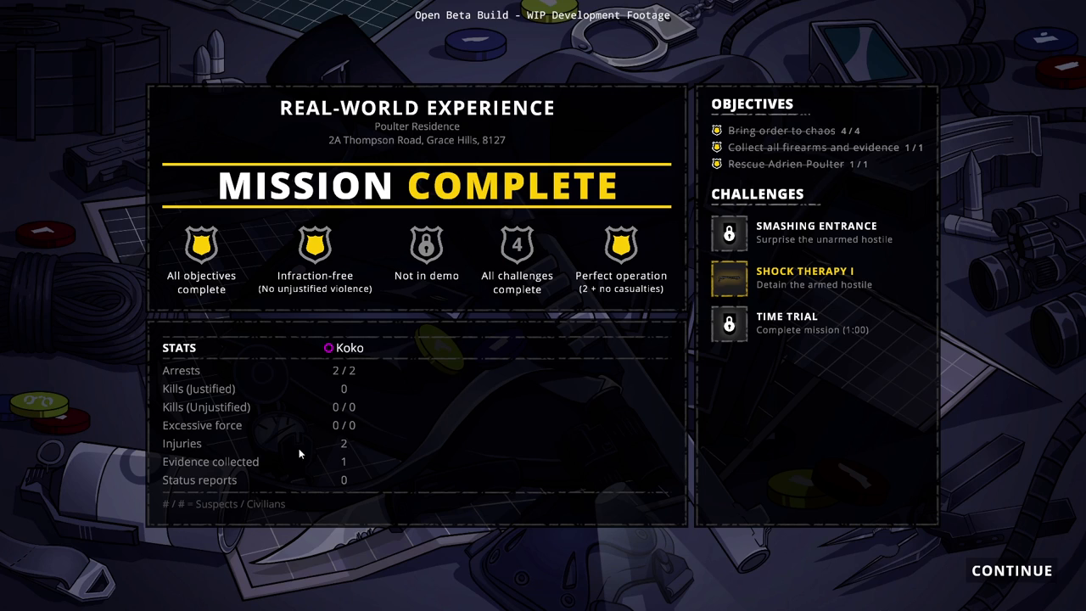
{"action": "mouse_move", "coordinate": [234, 464]}
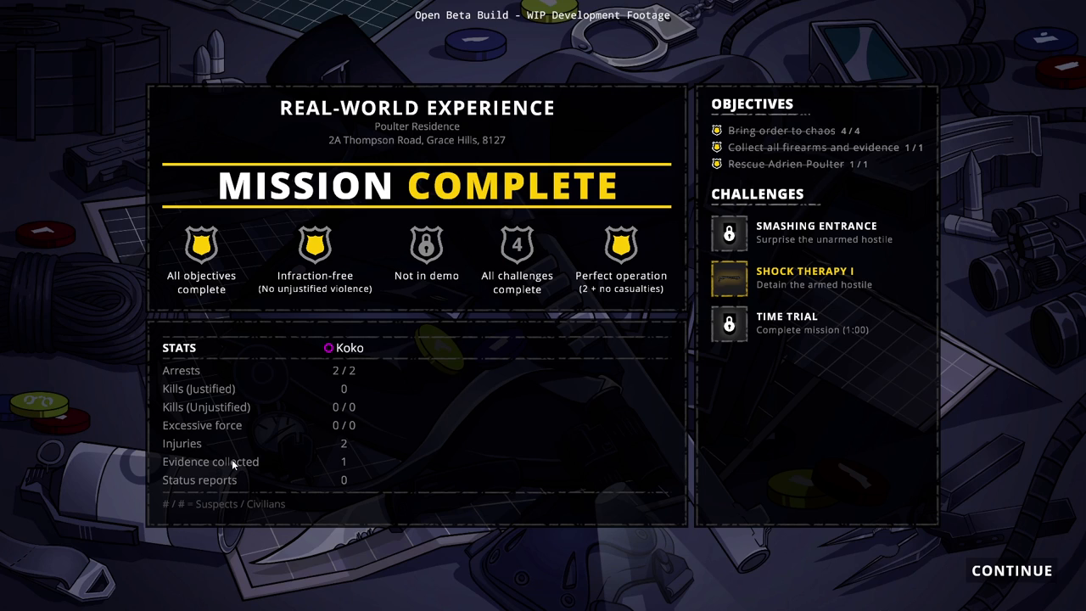
{"action": "mouse_move", "coordinate": [997, 560]}
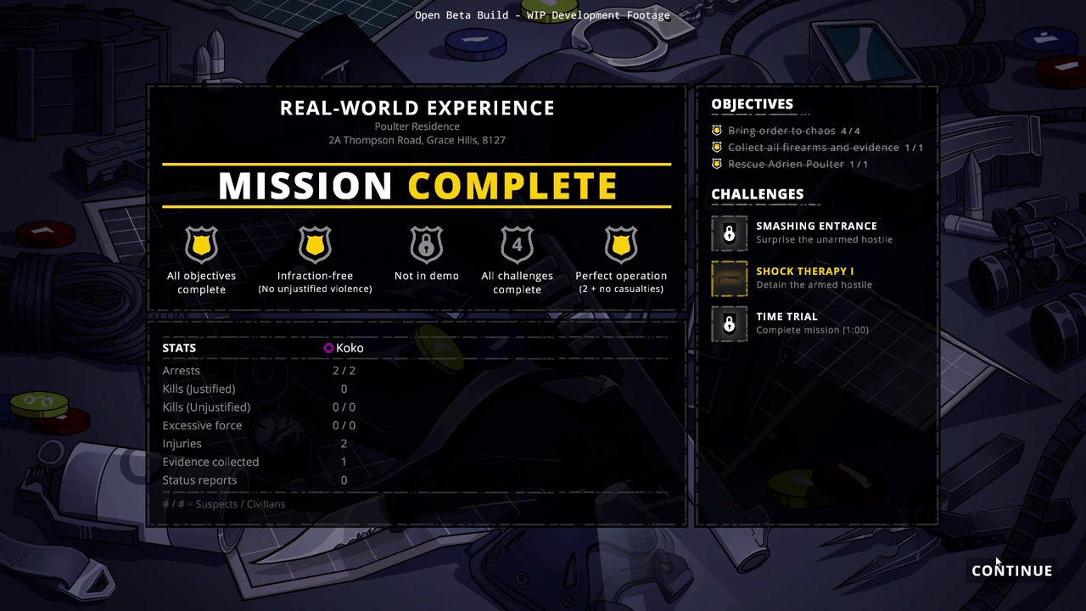
{"action": "left_click", "coordinate": [1011, 570]}
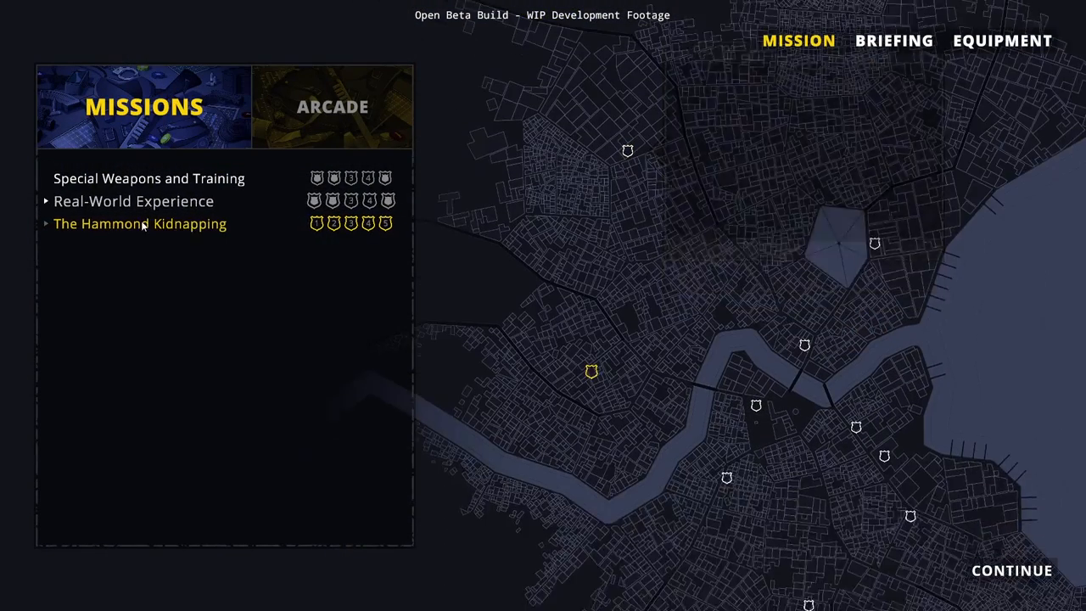
{"action": "left_click", "coordinate": [140, 223]}
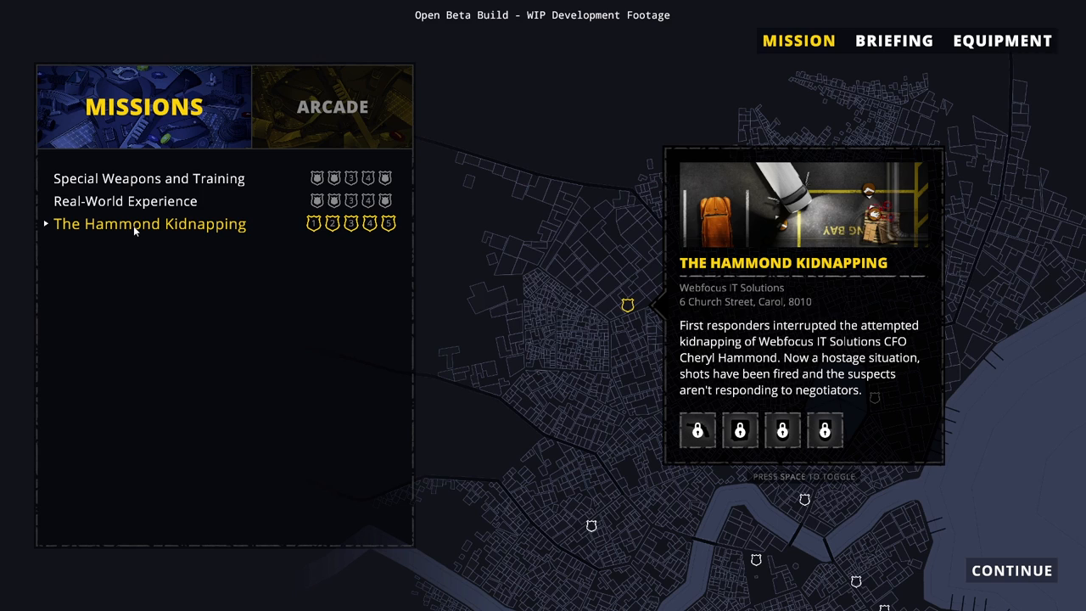
{"action": "left_click", "coordinate": [892, 40]}
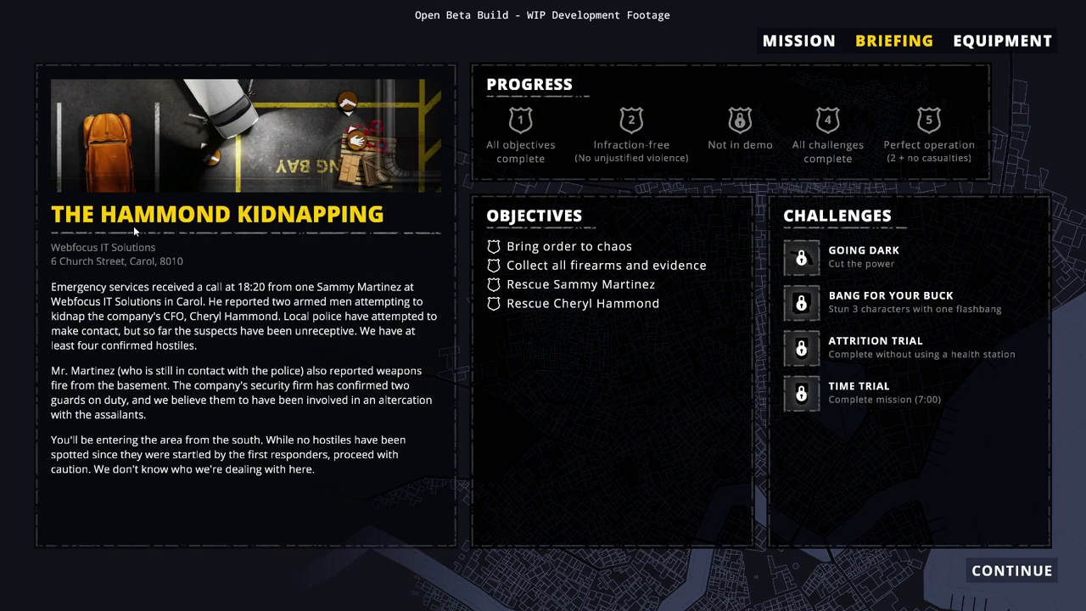
{"action": "mouse_move", "coordinate": [680, 374]}
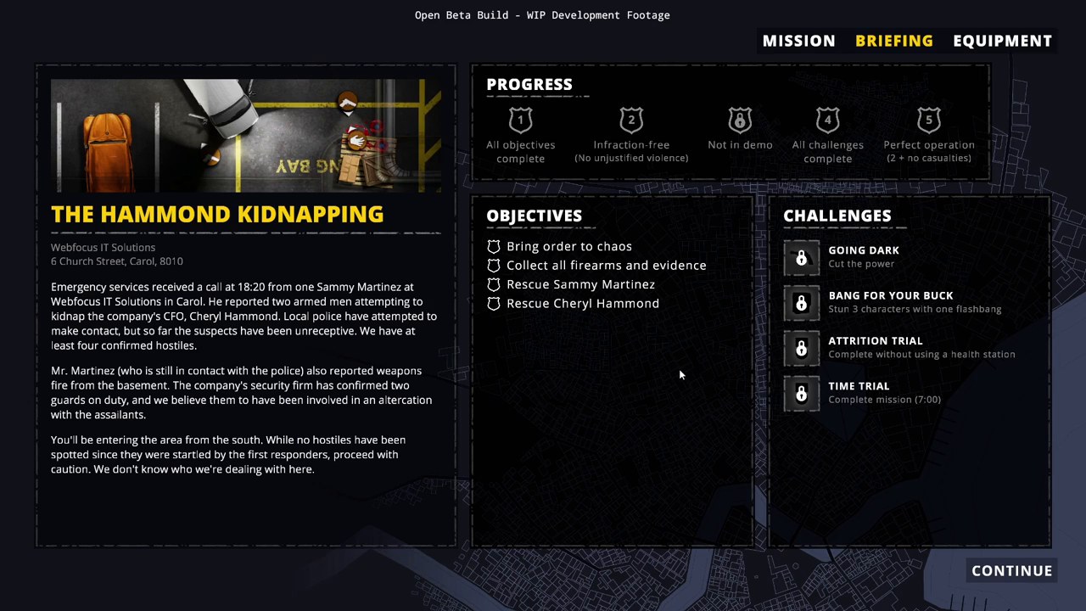
{"action": "mouse_move", "coordinate": [585, 419]}
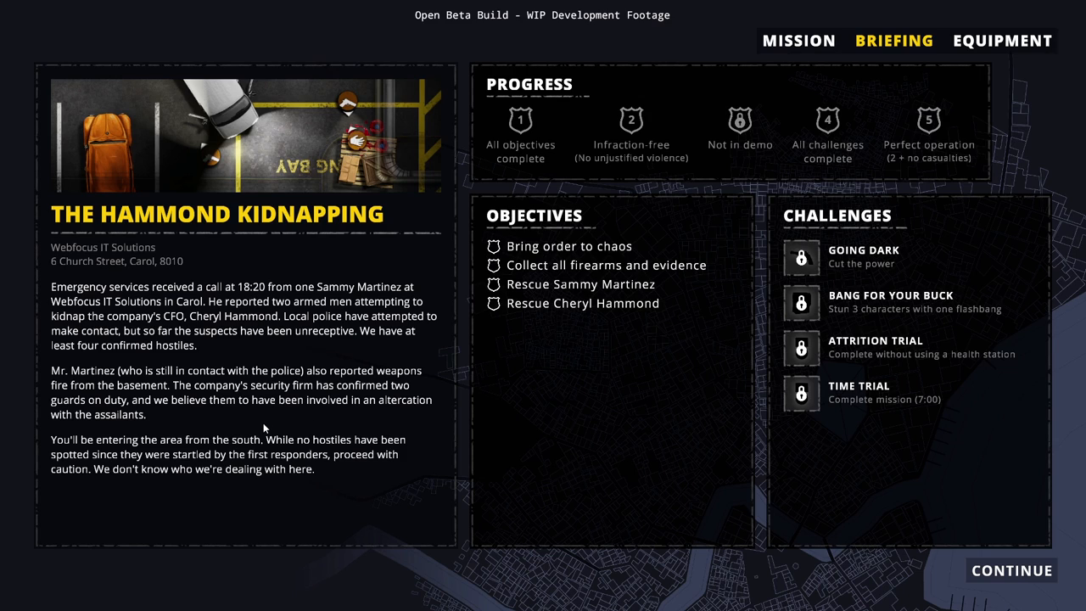
{"action": "mouse_move", "coordinate": [156, 403]}
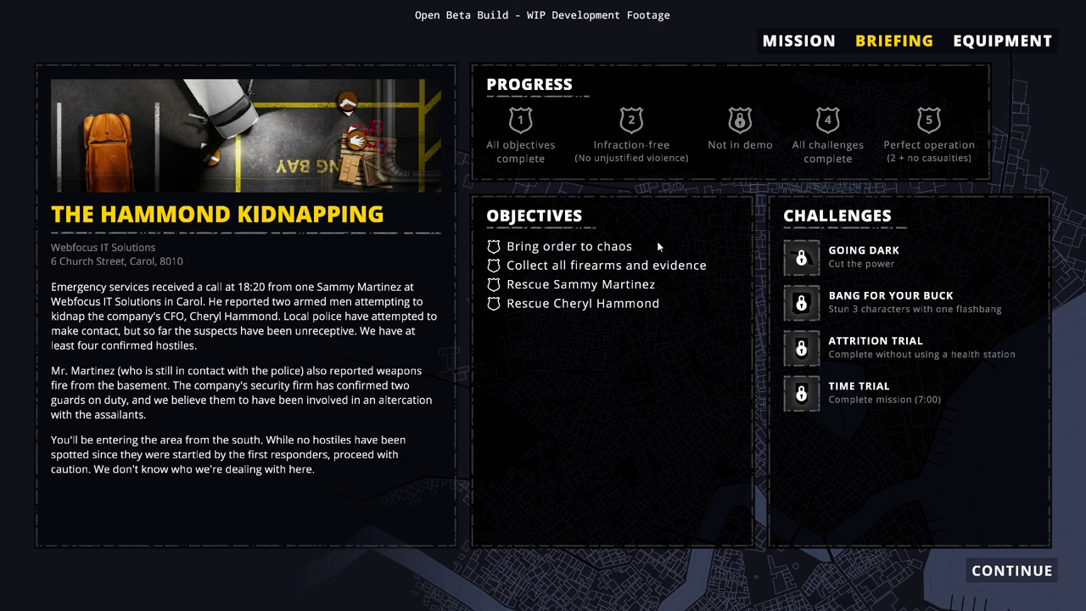
{"action": "mouse_move", "coordinate": [664, 306]}
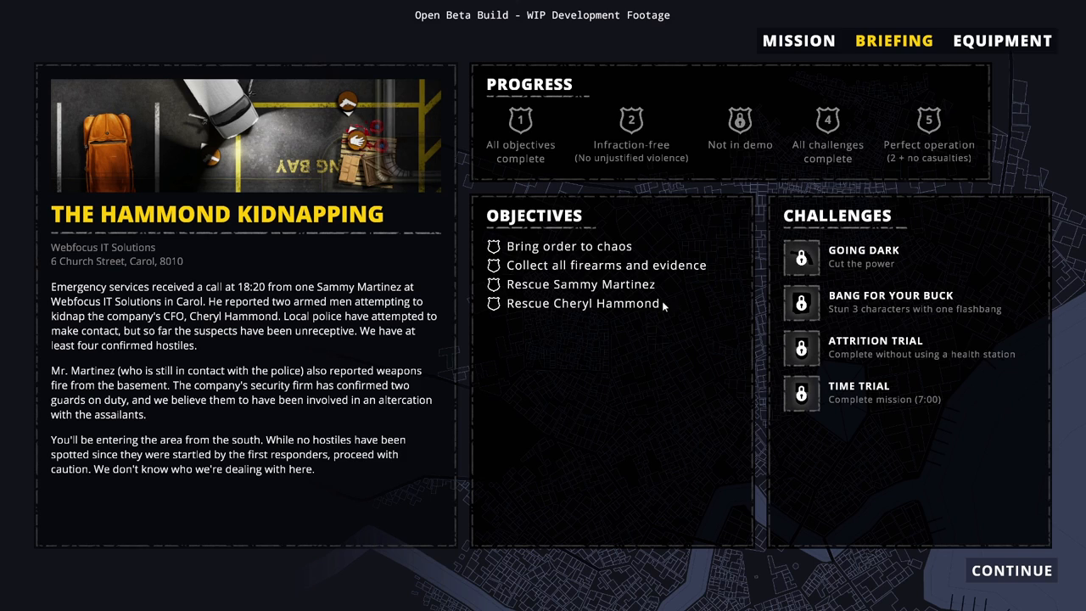
{"action": "mouse_move", "coordinate": [672, 322]}
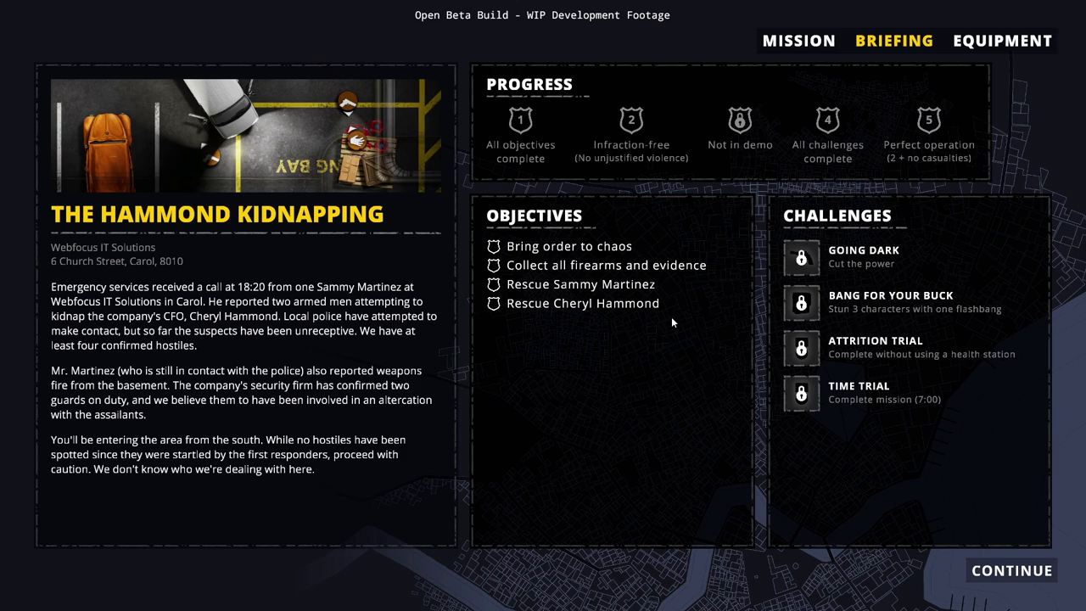
{"action": "mouse_move", "coordinate": [772, 126]}
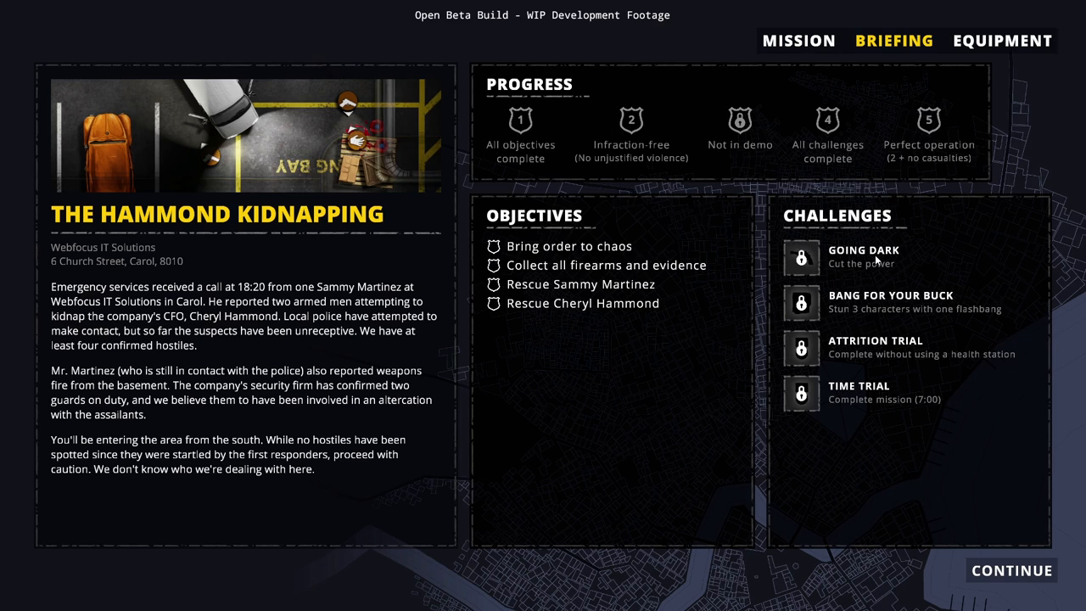
{"action": "mouse_move", "coordinate": [890, 315]}
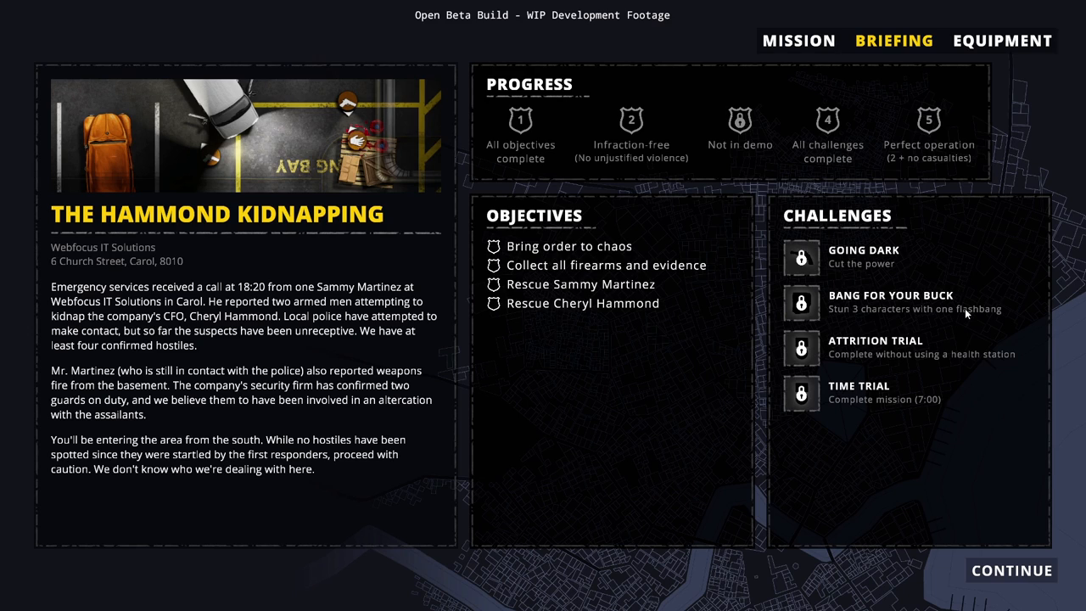
{"action": "mouse_move", "coordinate": [867, 356]}
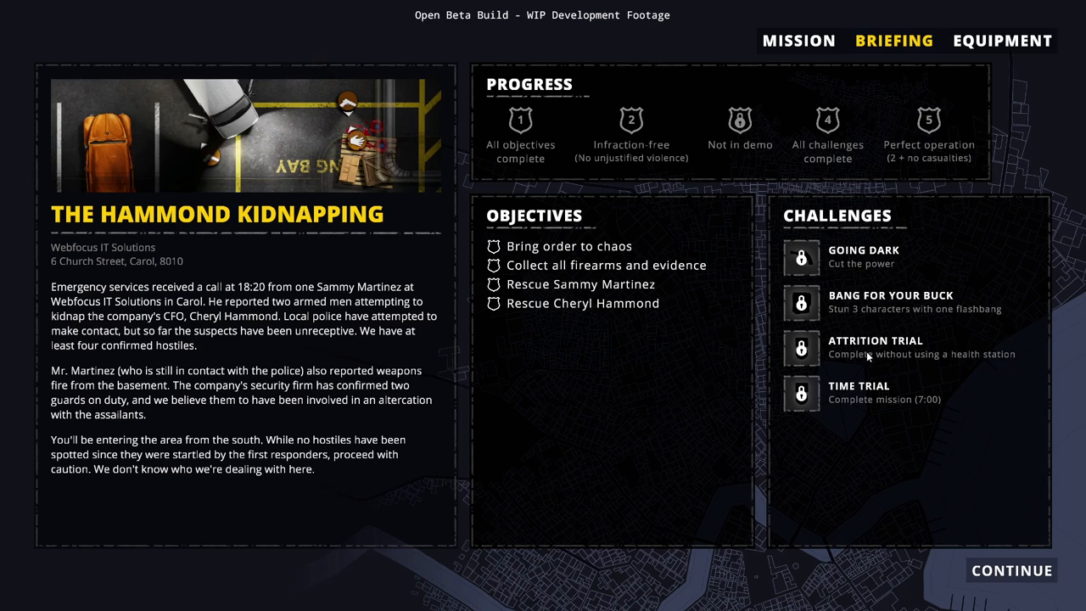
{"action": "mouse_move", "coordinate": [988, 365]}
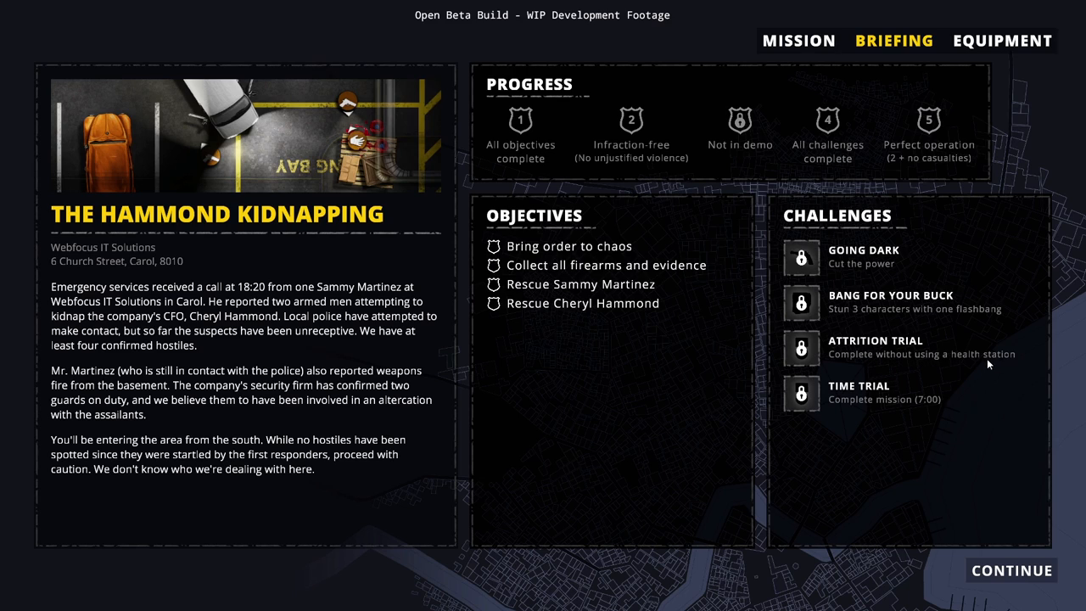
{"action": "mouse_move", "coordinate": [963, 500]}
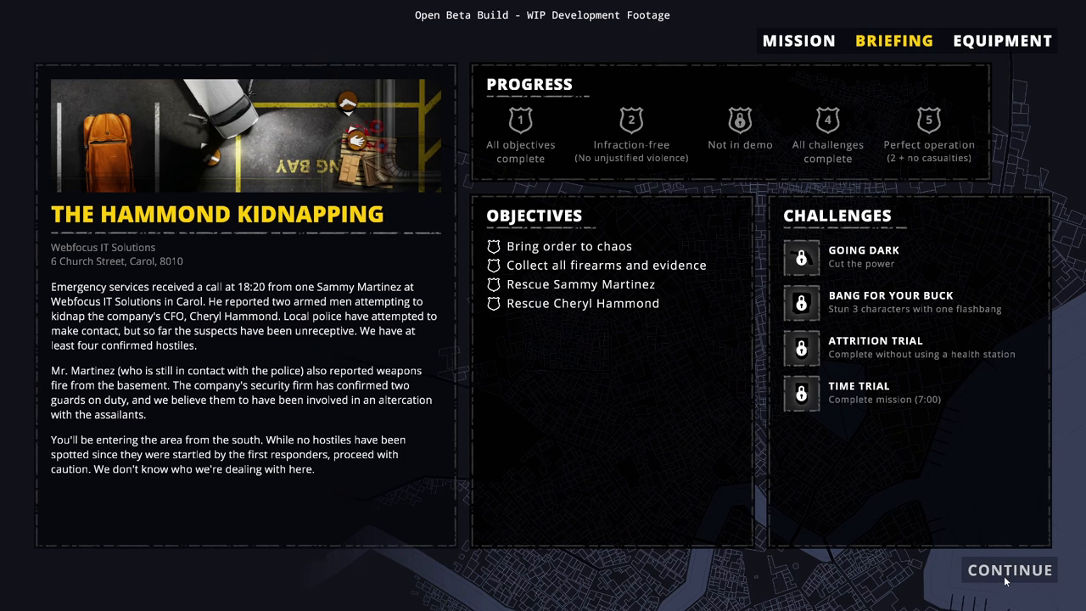
Move from the briefing to Equipment and mark Koko's loadout ready, starting the countdown at 5.
{"action": "left_click", "coordinate": [1001, 40]}
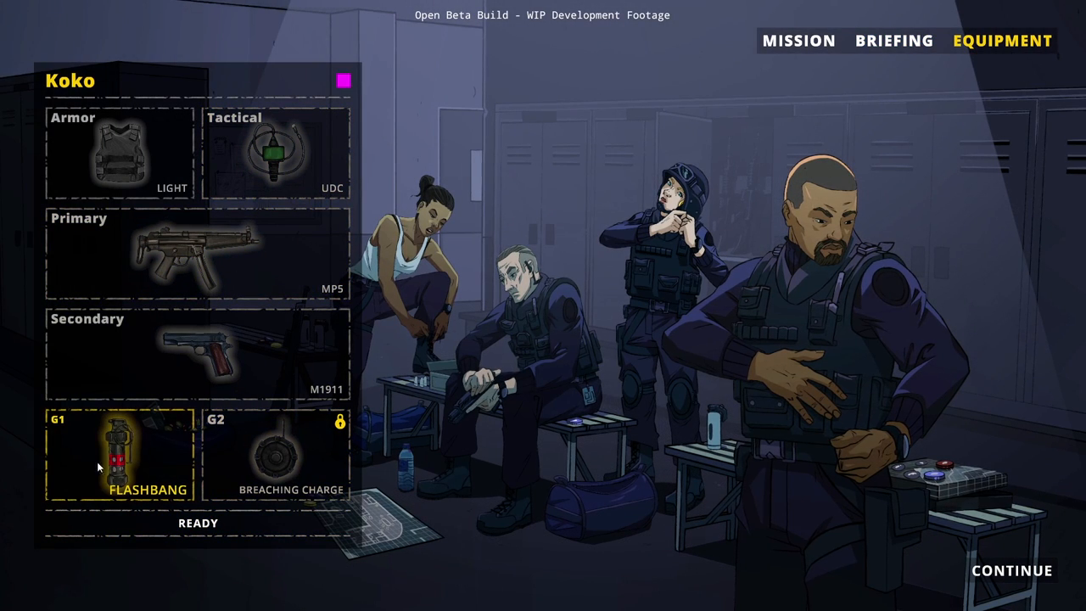
{"action": "left_click", "coordinate": [195, 254]}
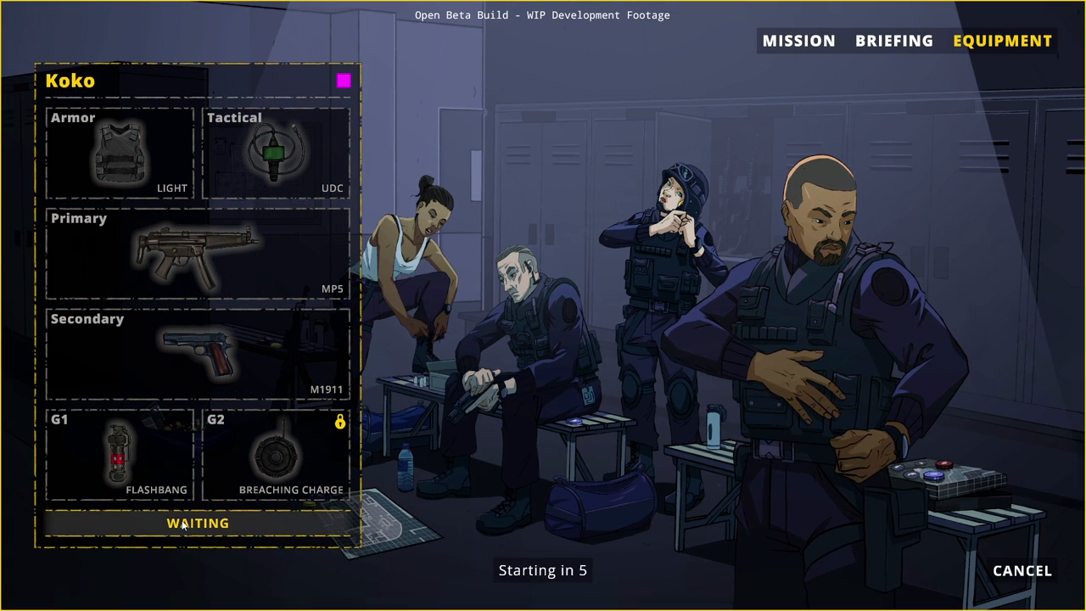
{"action": "mouse_move", "coordinate": [624, 320]}
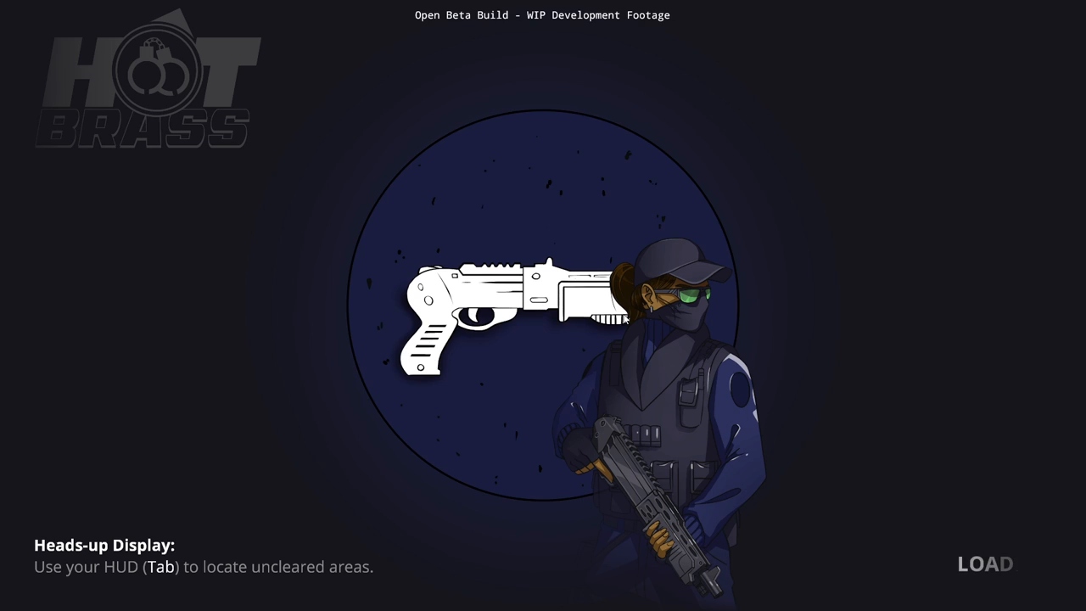
Advance through The Hammond Kidnapping loading screen with its heads-up display tip.
{"action": "left_click", "coordinate": [986, 563]}
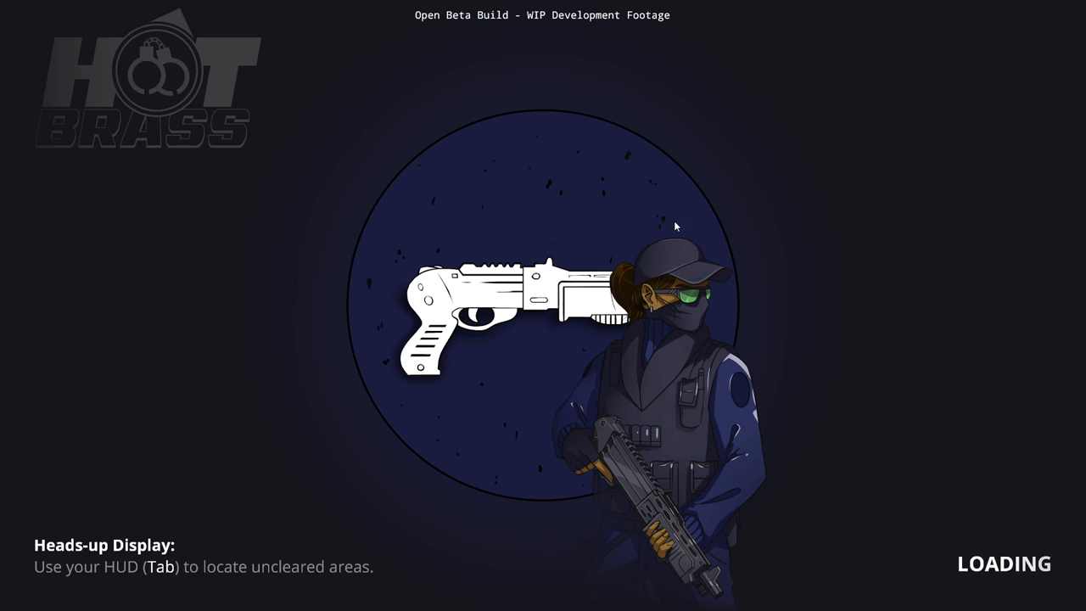
{"action": "mouse_move", "coordinate": [606, 370]}
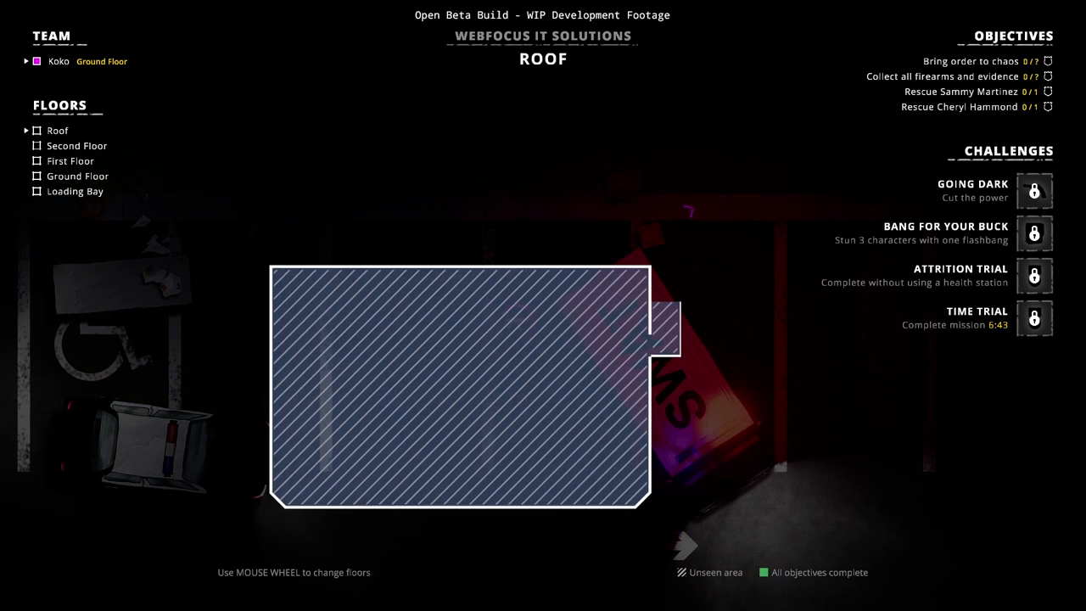
Scroll the Webfocus floor plan overview from Roof down to Second Floor.
{"action": "scroll", "scroll_direction": "down", "scroll_amount": 3}
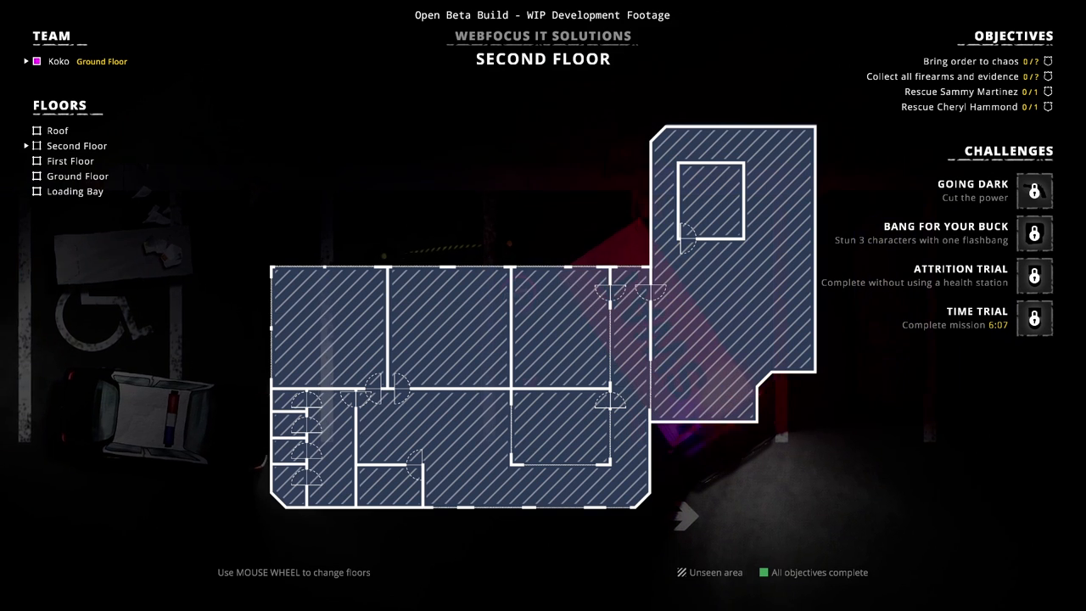
{"action": "scroll", "scroll_direction": "down", "scroll_amount": 3}
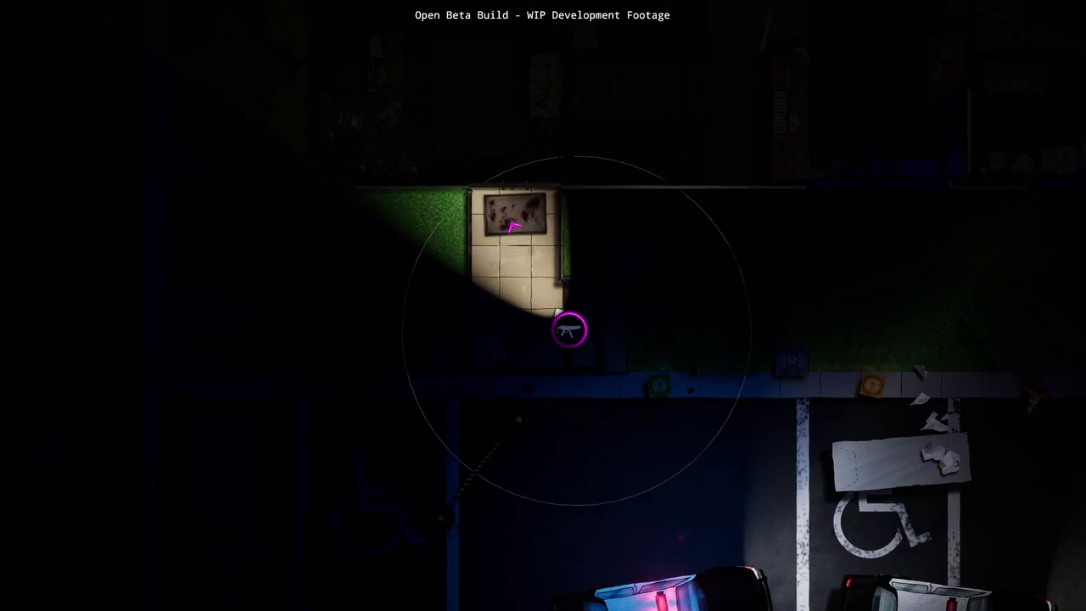
Bring up the Webfocus First Floor plan showing objectives at 1 of 7.
{"action": "key", "text": "Tab"}
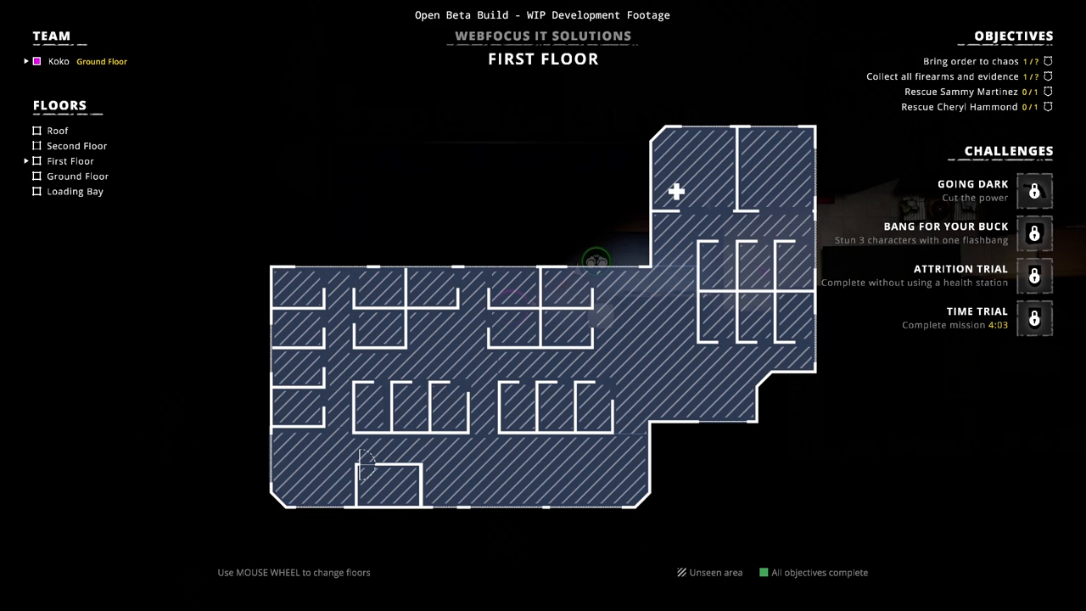
Scroll the tactical map to the First Floor, showing objectives at 1 of 7.
{"action": "scroll", "scroll_direction": "down", "scroll_amount": 3}
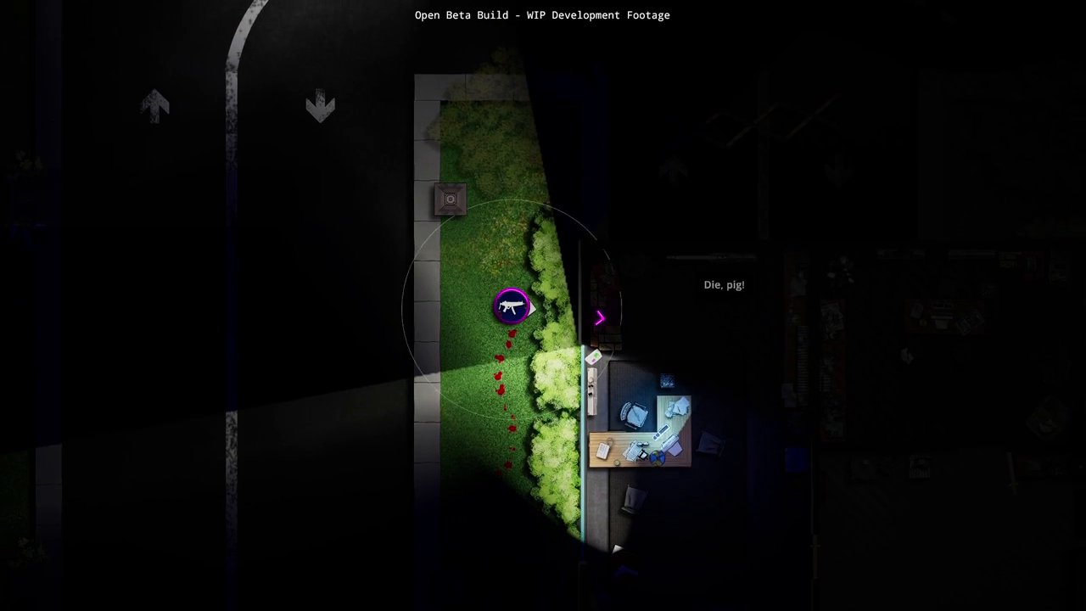
Toggle the building map while Koko moves along the grass toward the office window.
{"action": "key", "text": "Tab"}
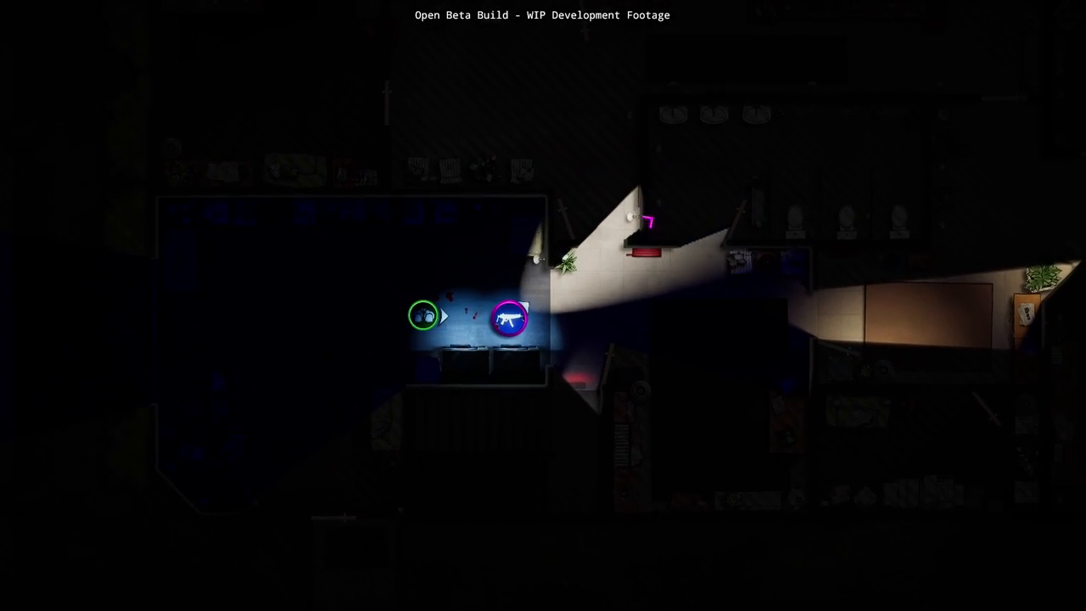
Toggle the building map with Koko and the green-marked companion in the dark room.
{"action": "key", "text": "Tab"}
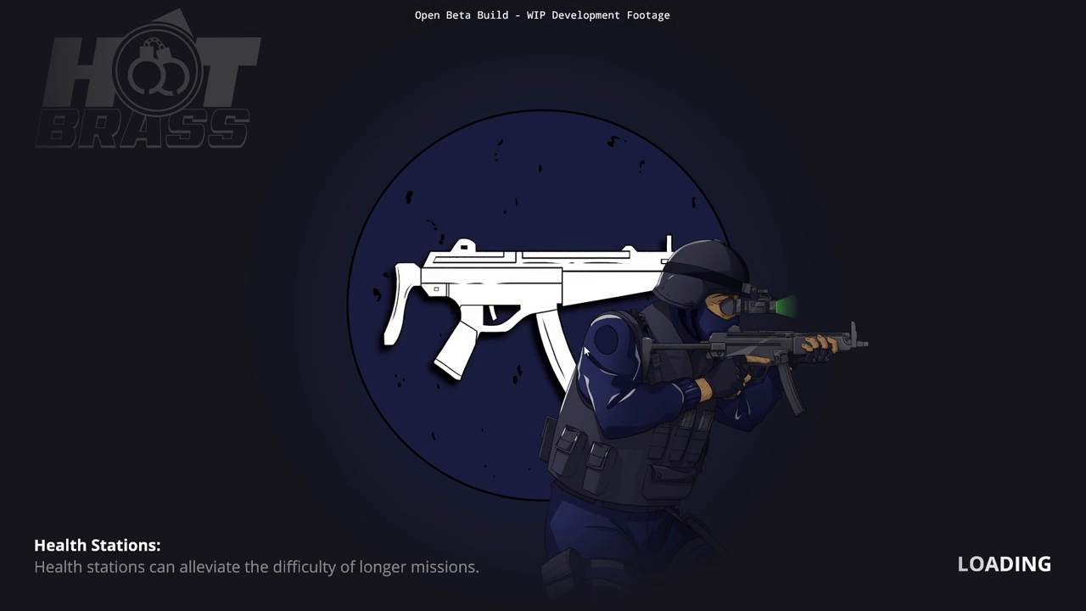
{"action": "mouse_move", "coordinate": [610, 334]}
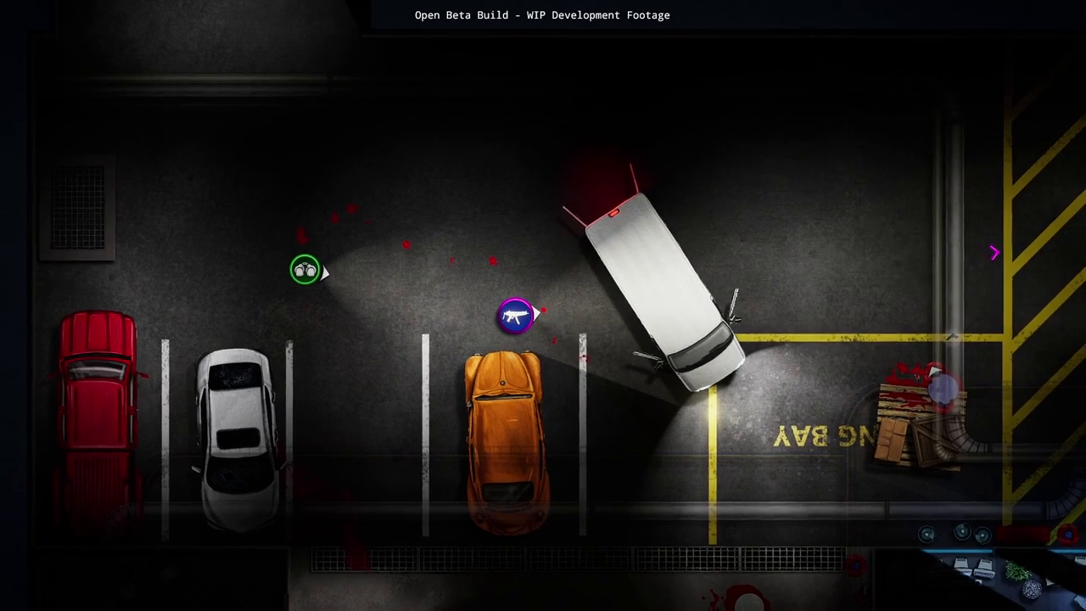
{"action": "key", "text": "tab"}
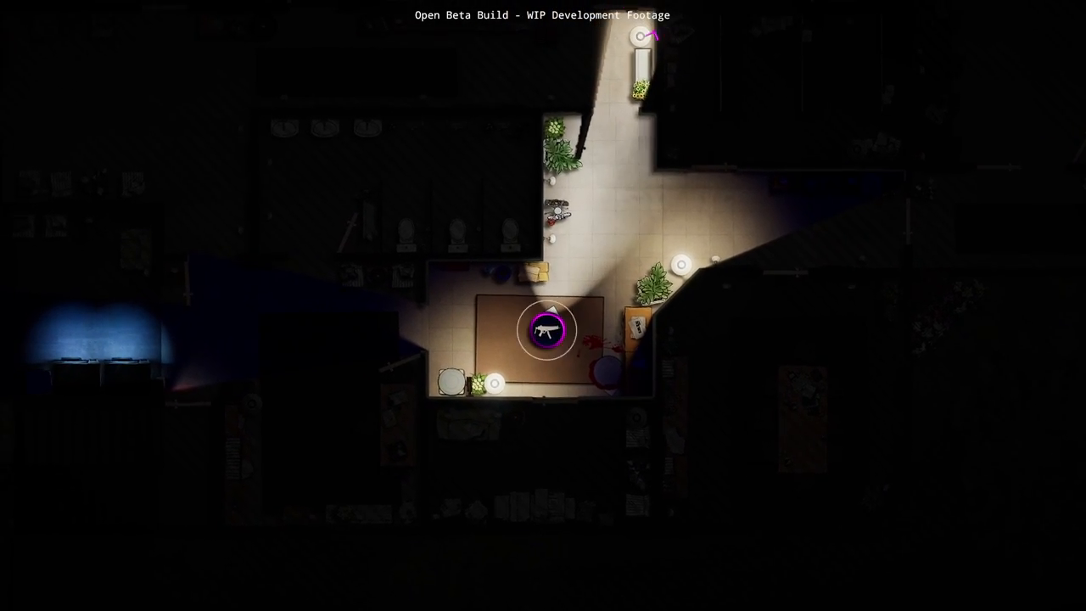
Toggle the building map while walking Koko north to the long counter room.
{"action": "key", "text": "Tab"}
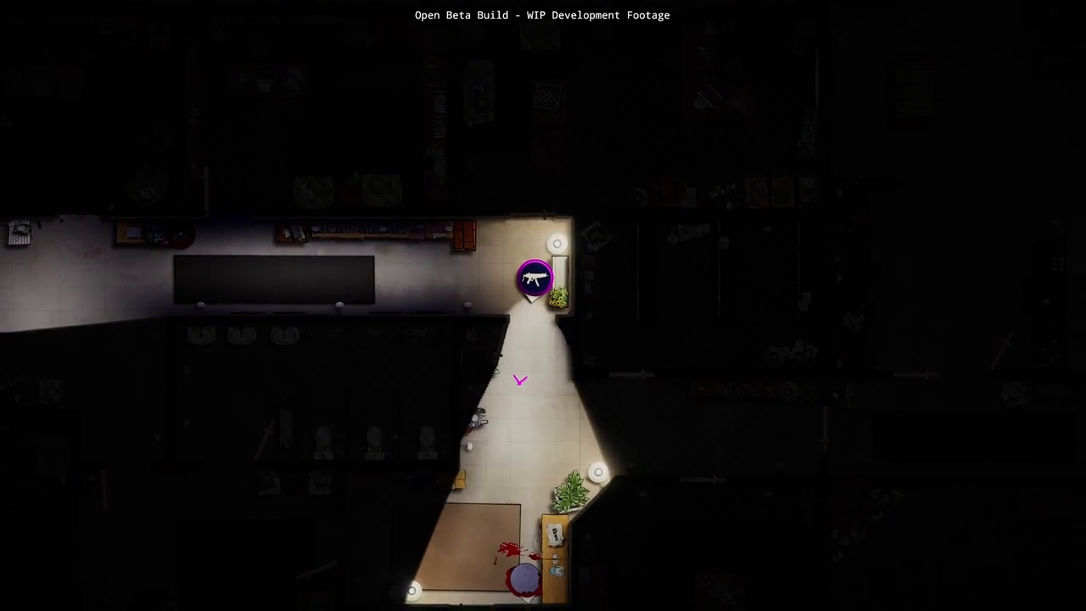
Check the Ground Floor layout on the building map, then close it.
{"action": "key", "text": "Tab"}
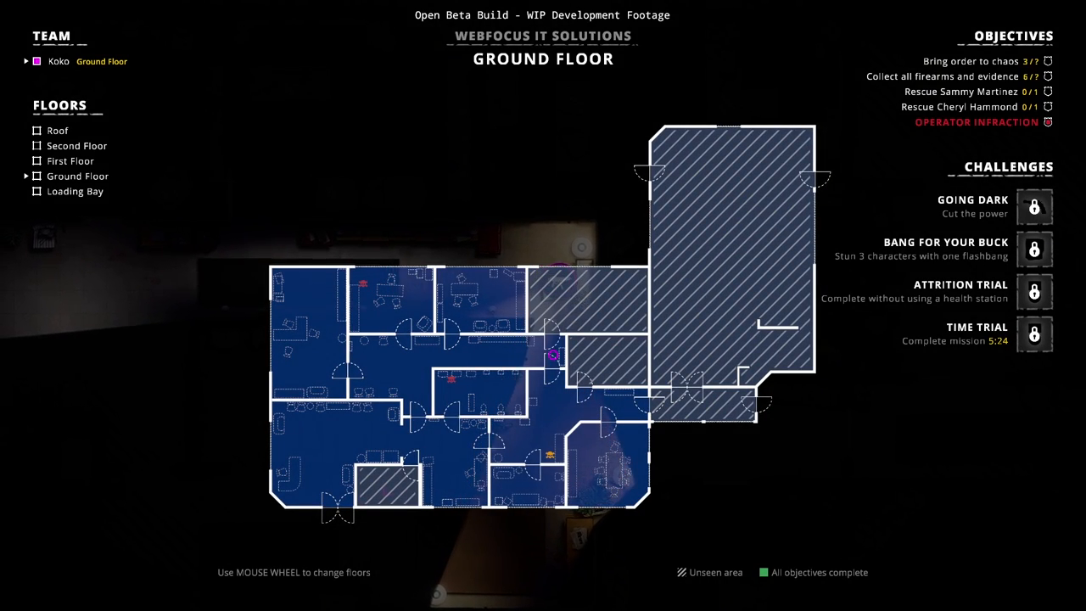
{"action": "key", "text": "Tab"}
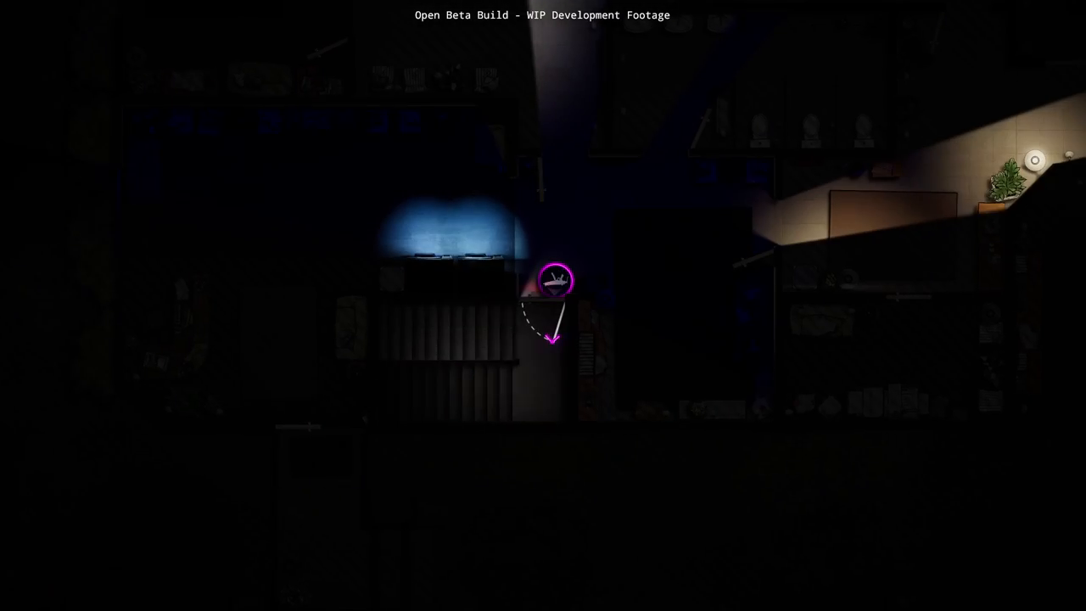
Toggle the building map while entering the break room to take down suspects.
{"action": "key", "text": "Tab"}
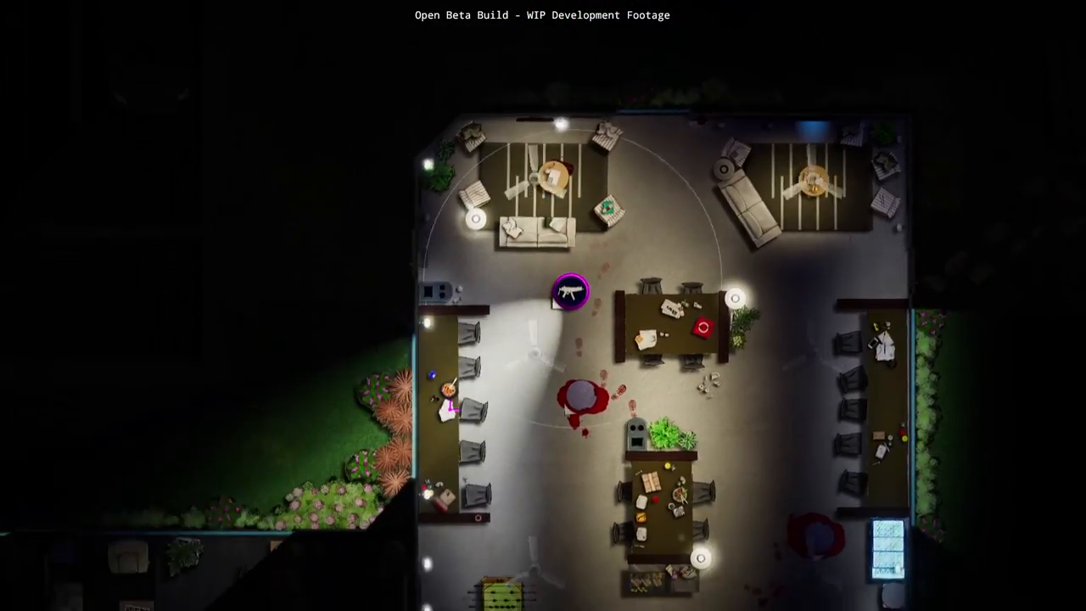
Toggle the building map while moving Koko to the loading bay forklift.
{"action": "key", "text": "Tab"}
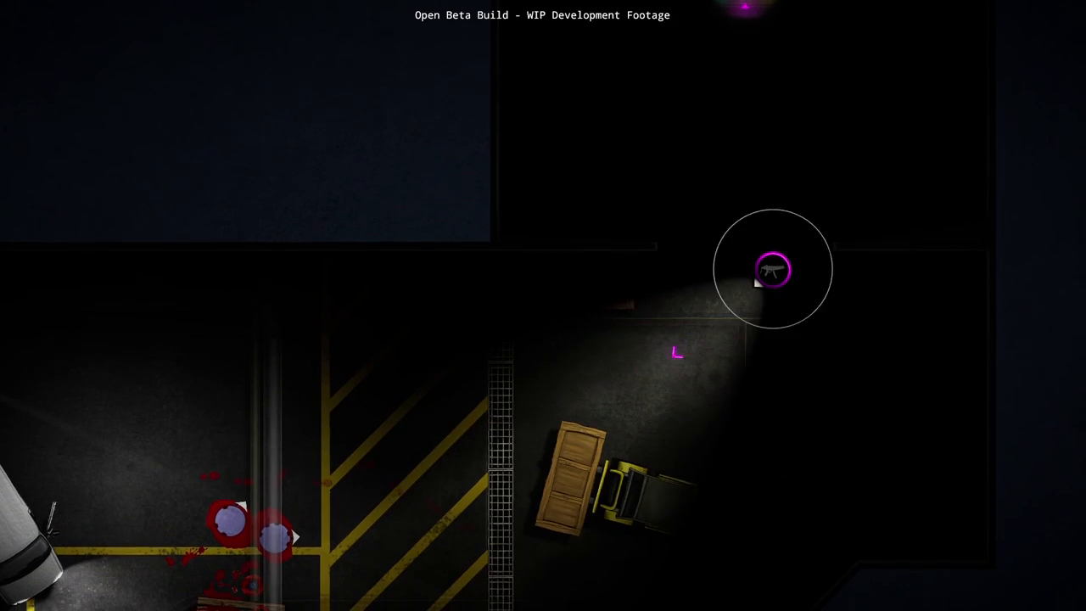
Open and close the building map while moving Koko into the dark rug room.
{"action": "key", "text": "tab"}
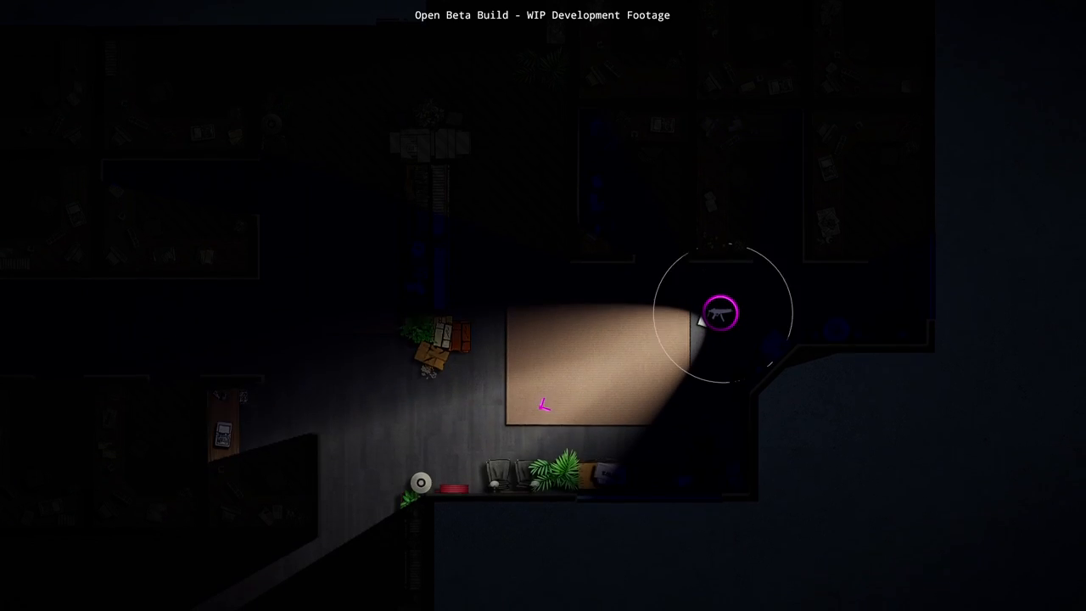
{"action": "key", "text": "tab"}
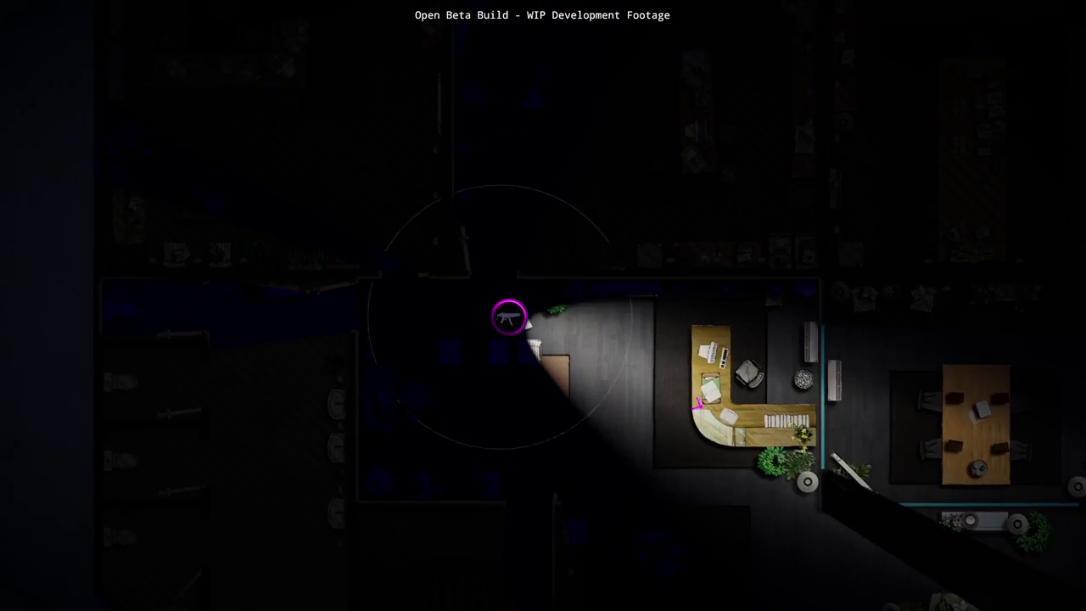
Toggle the building map while moving Koko into the room beside reception.
{"action": "key", "text": "Tab"}
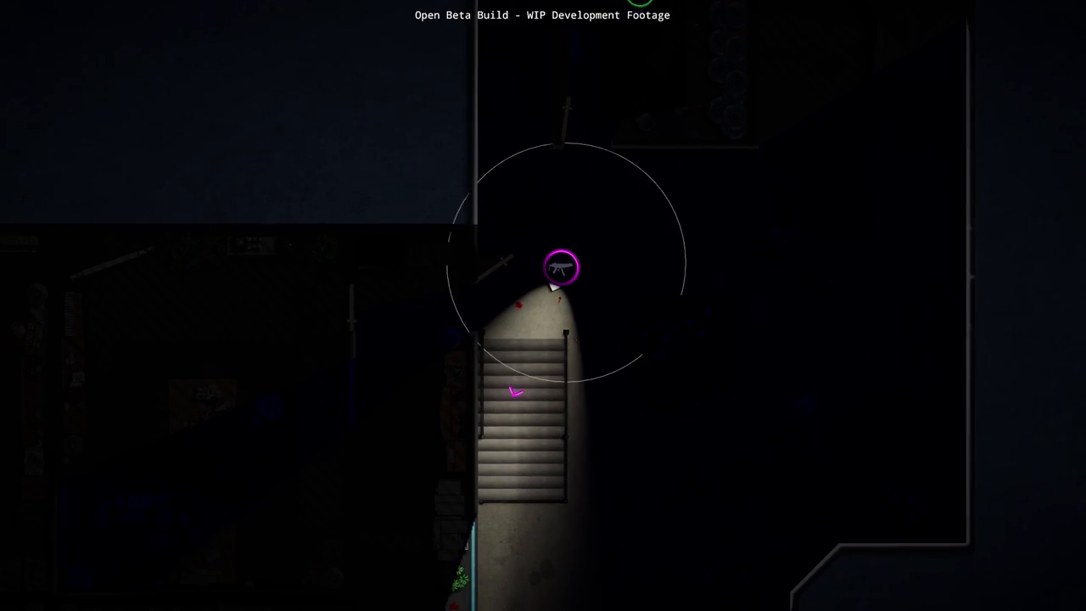
Toggle the building map while climbing the stairs to the storage-room corridor.
{"action": "key", "text": "Tab"}
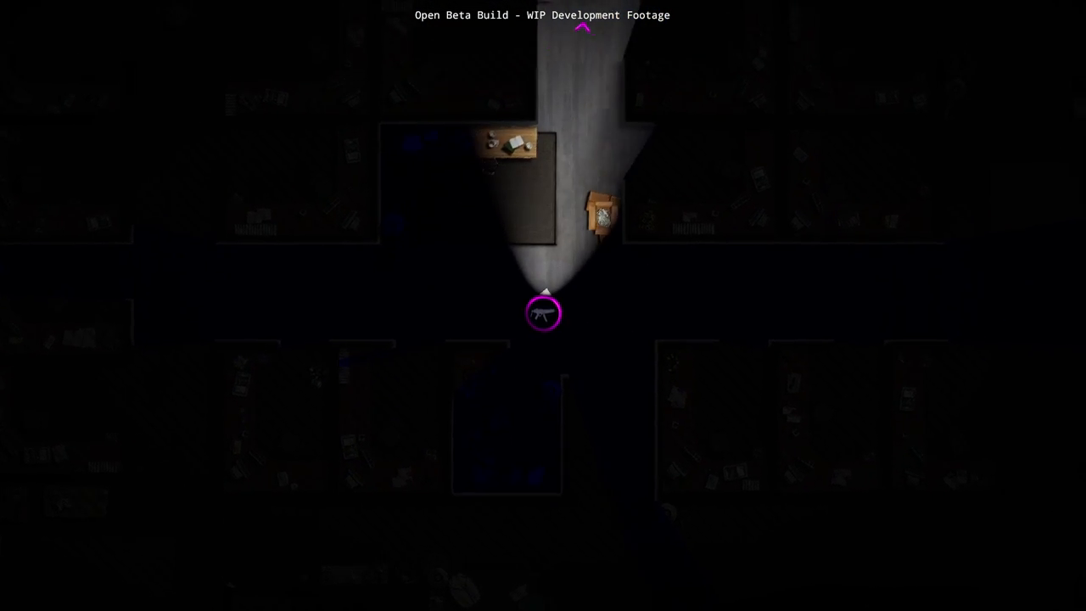
{"action": "key", "text": "Tab"}
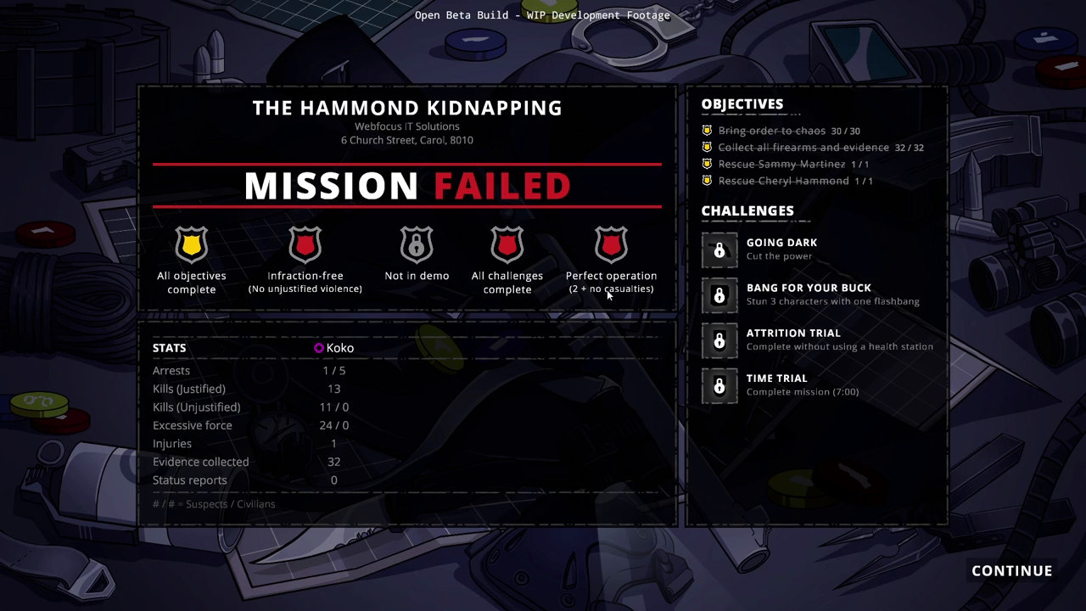
{"action": "mouse_move", "coordinate": [346, 382]}
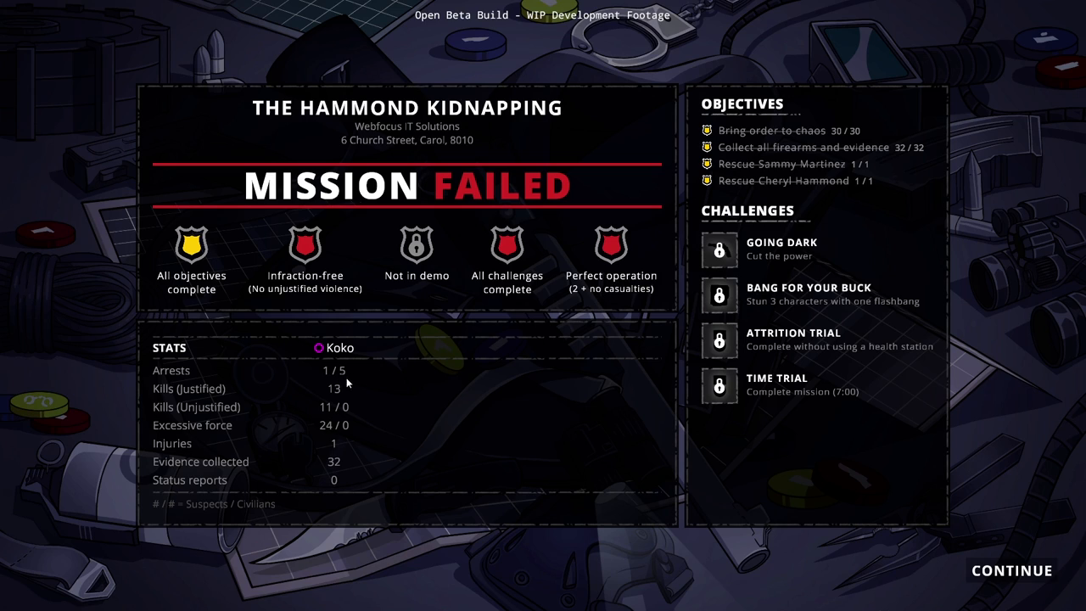
{"action": "mouse_move", "coordinate": [335, 395]}
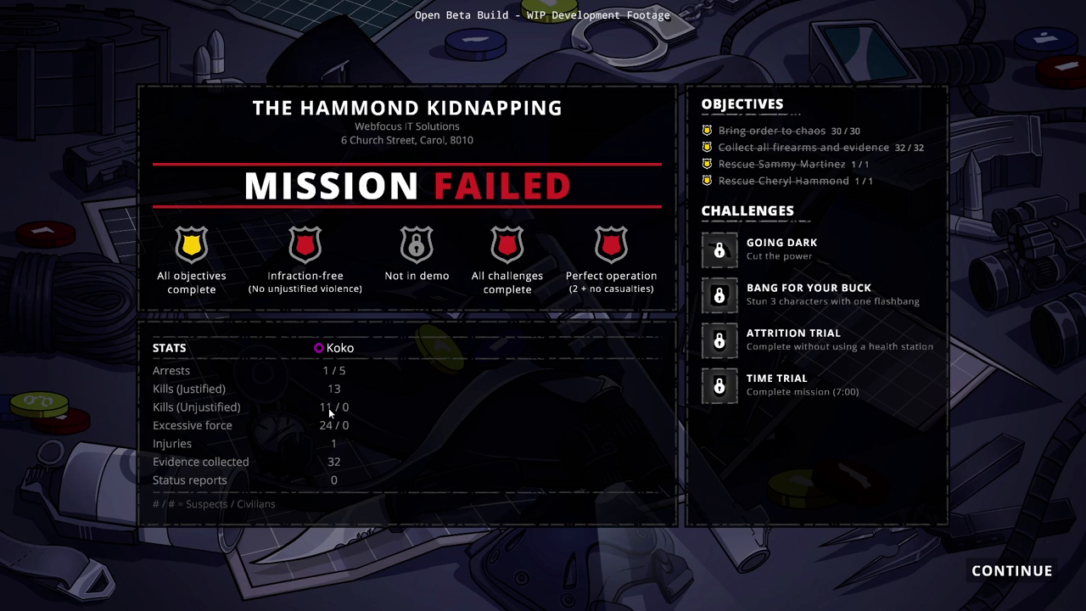
{"action": "mouse_move", "coordinate": [334, 419]}
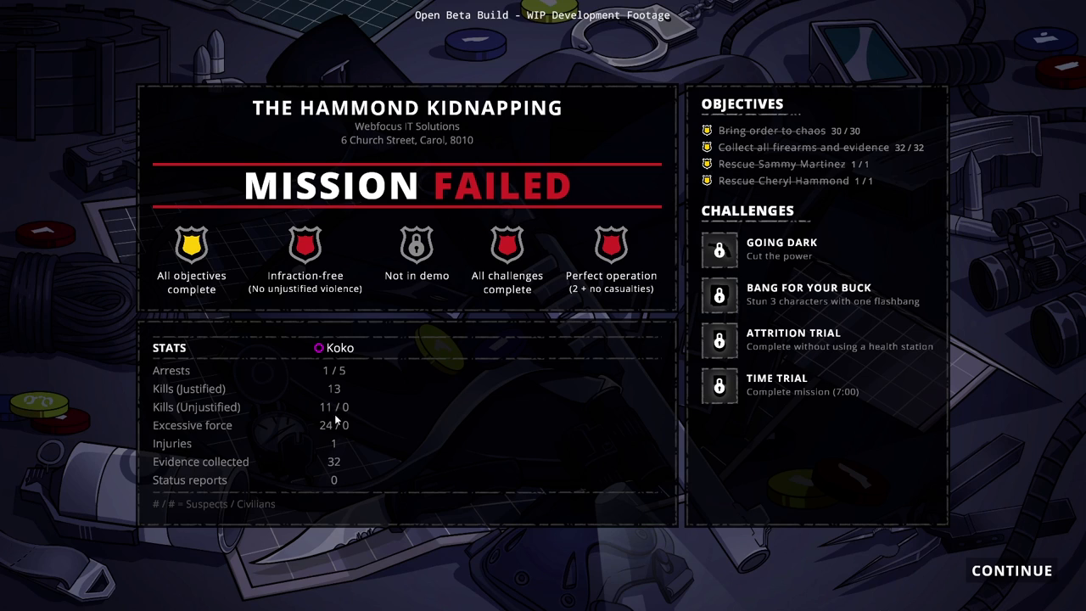
{"action": "mouse_move", "coordinate": [325, 442]}
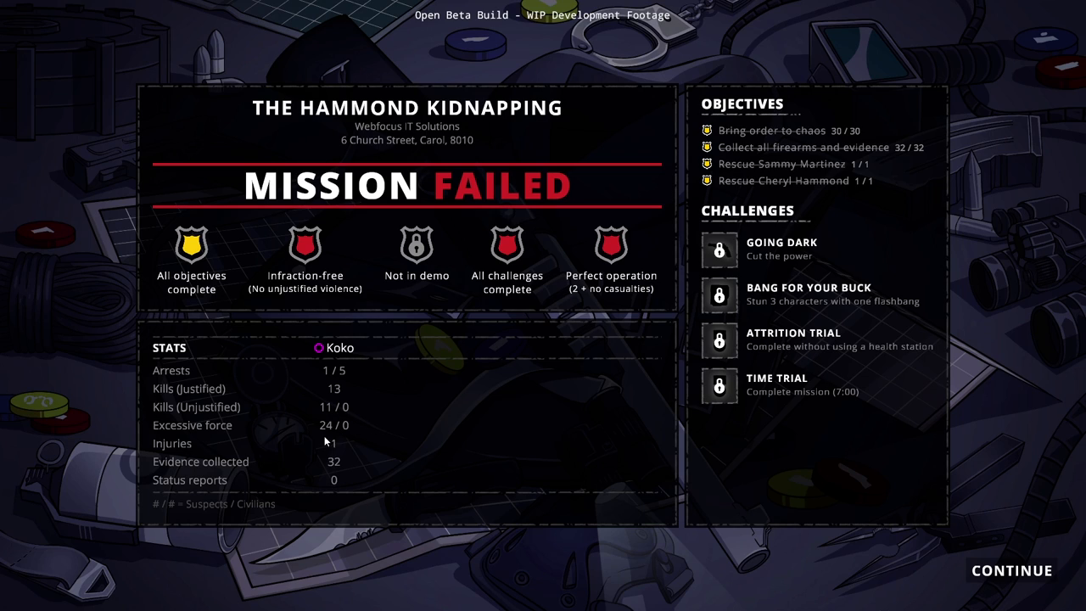
{"action": "mouse_move", "coordinate": [332, 448]}
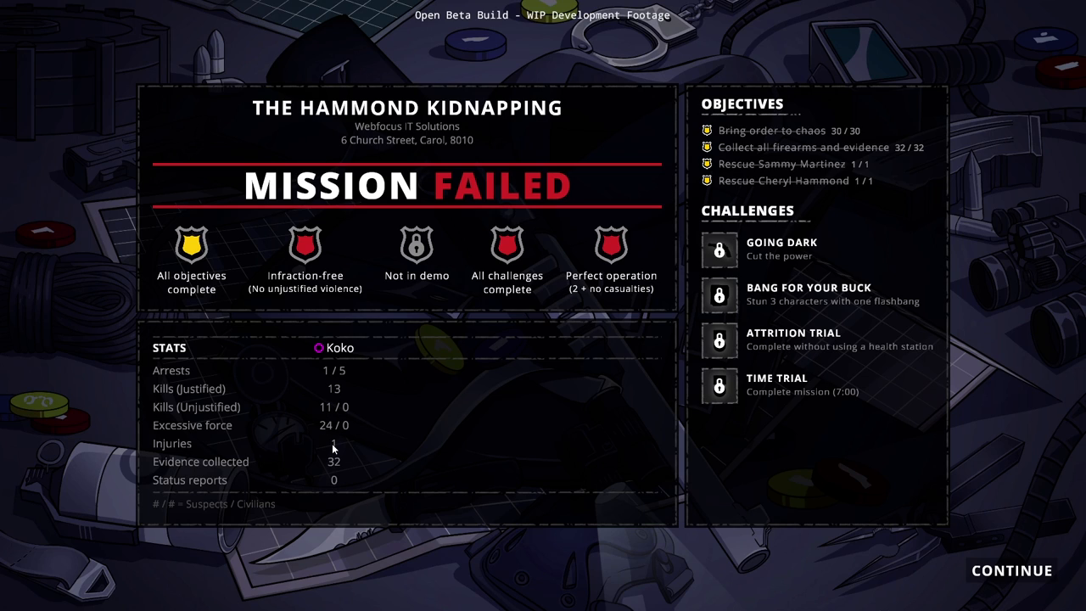
{"action": "mouse_move", "coordinate": [359, 486]}
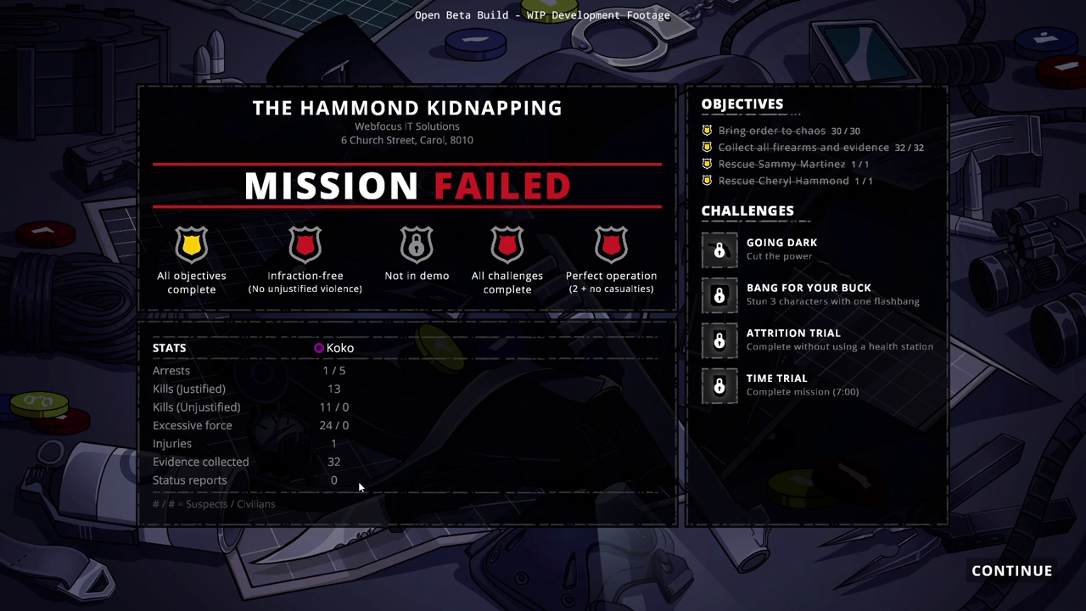
{"action": "mouse_move", "coordinate": [343, 387]}
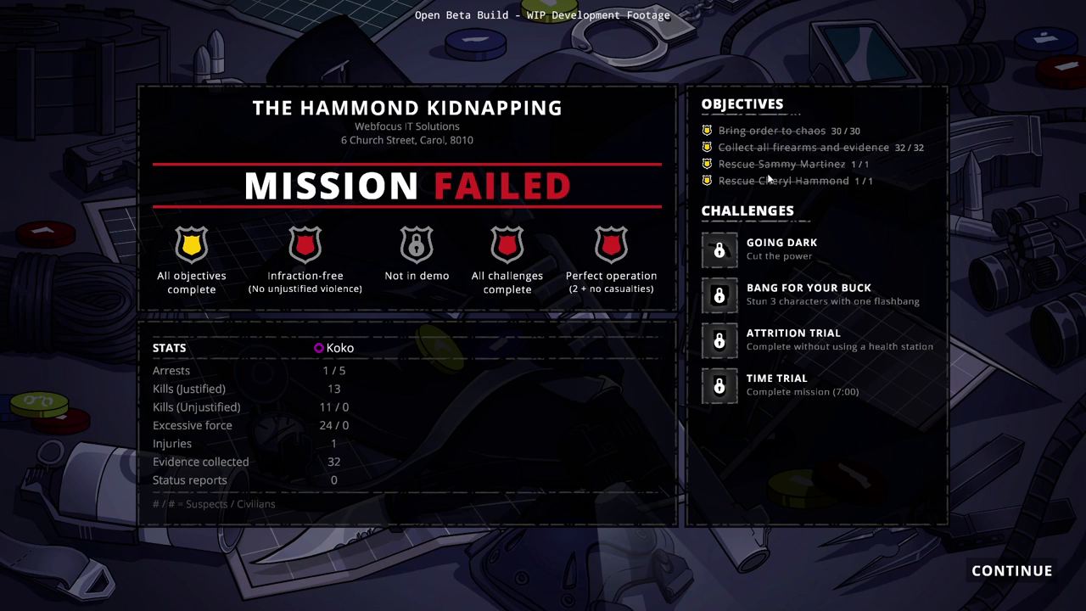
{"action": "mouse_move", "coordinate": [499, 279]}
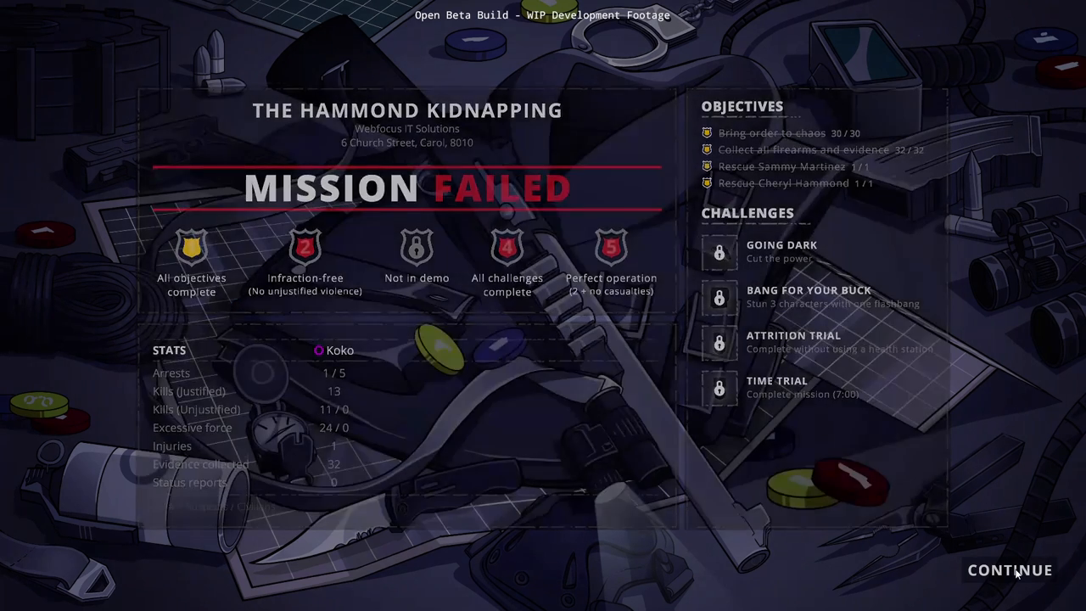
Dismiss the Mission Failed debrief for The Hammond Kidnapping to return to the mission map.
{"action": "left_click", "coordinate": [1008, 569]}
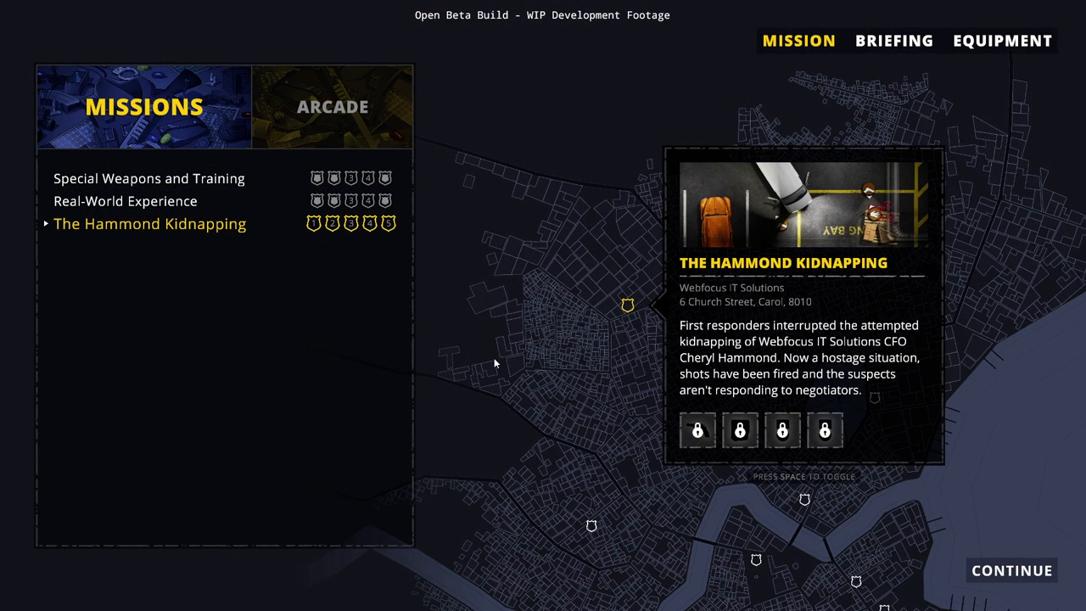